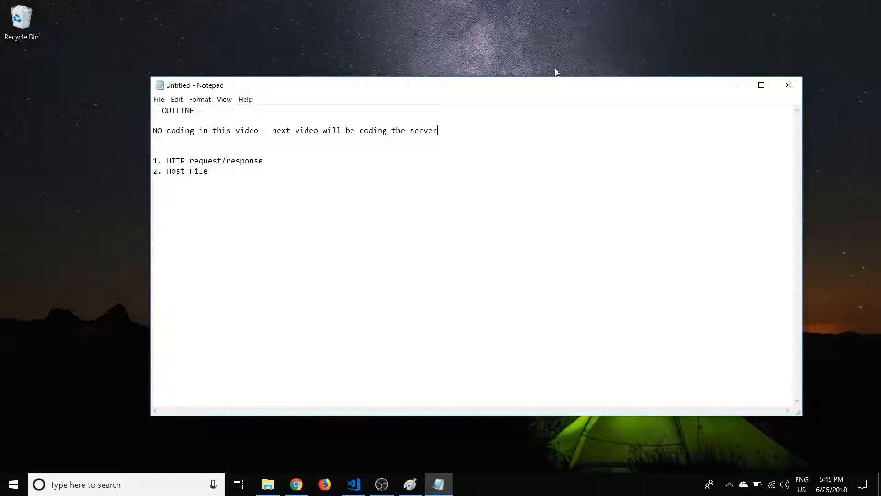
pyautogui.moveTo(267, 160)
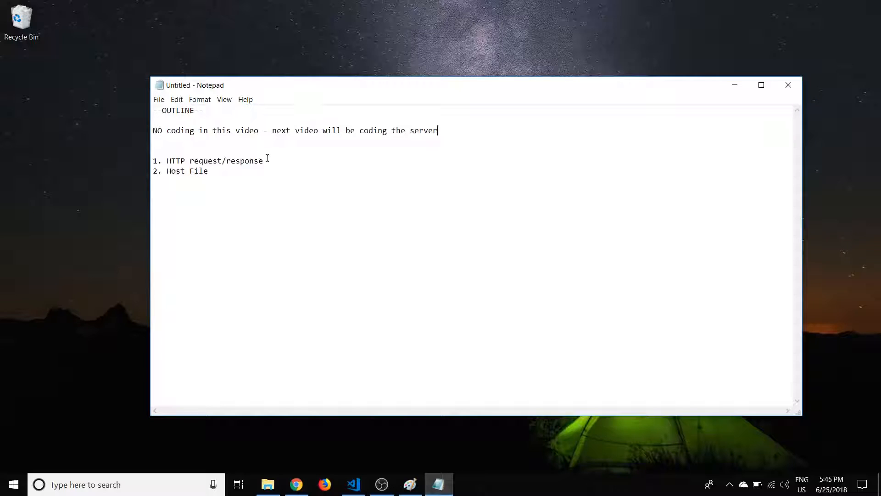
# Step: Highlight and then deselect the HTTP request/response outline text
pyautogui.moveTo(171, 161); pyautogui.dragTo(263, 161)
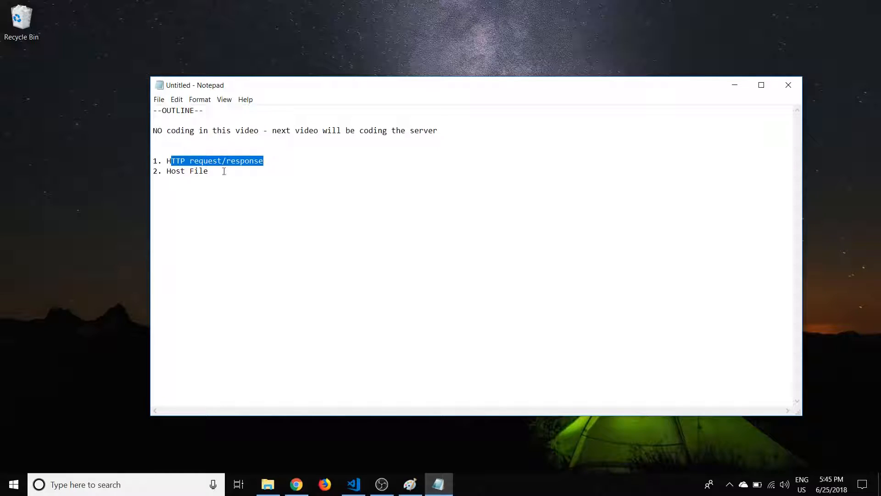
pyautogui.click(224, 171)
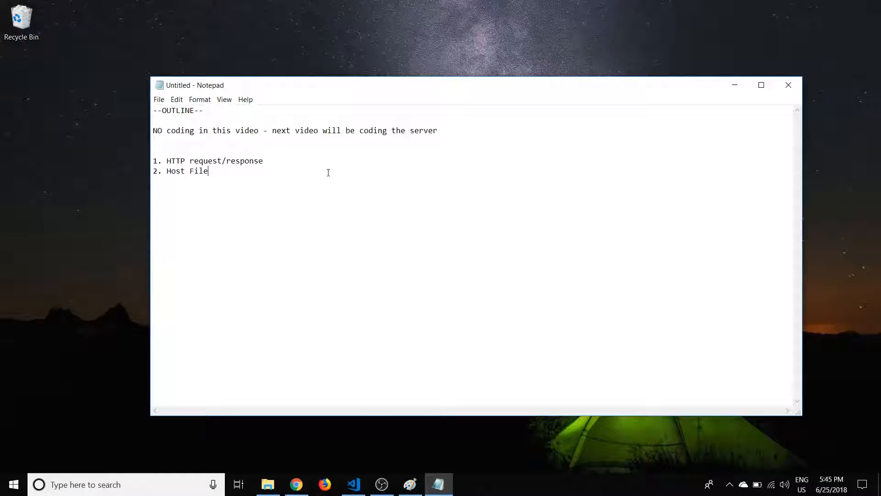
pyautogui.moveTo(447, 137)
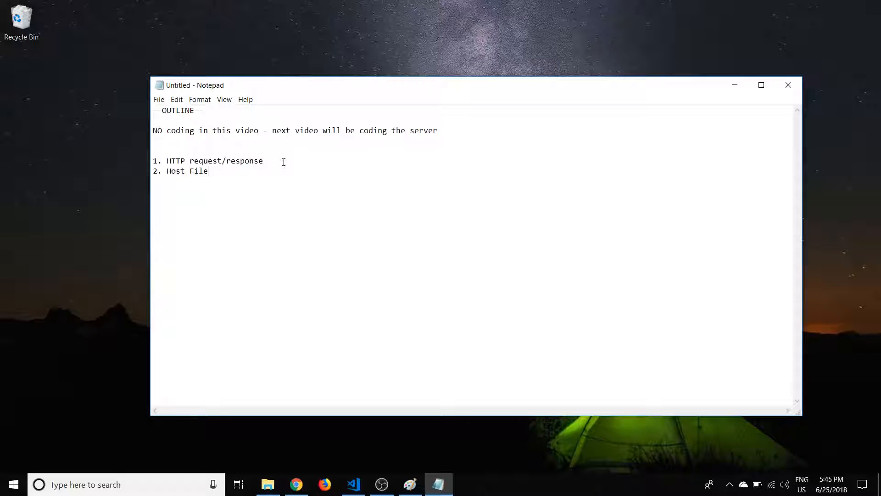
pyautogui.moveTo(292, 182)
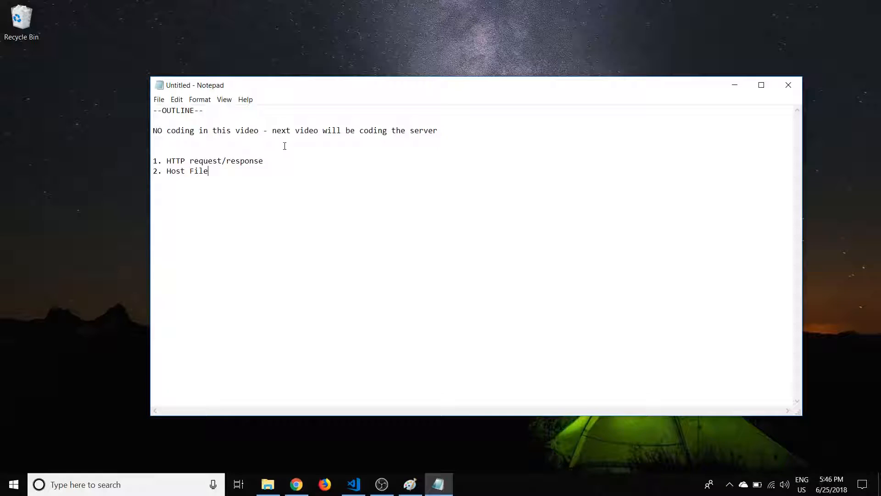
pyautogui.moveTo(318, 169)
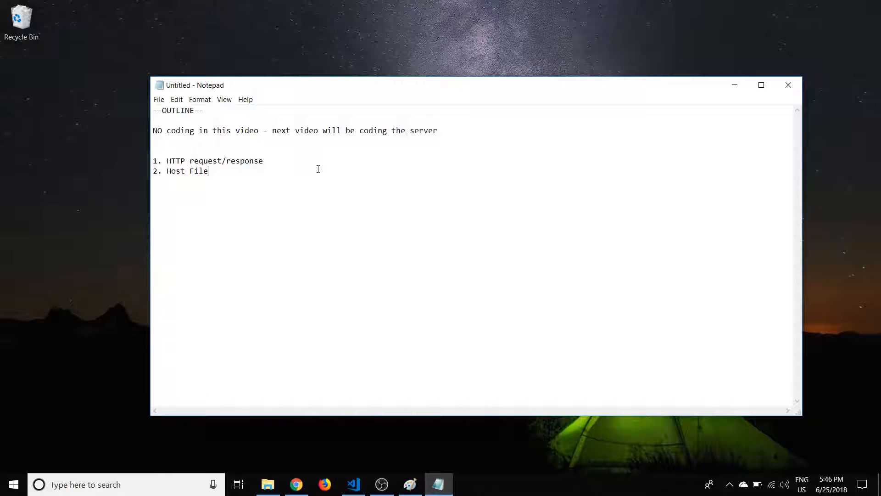
pyautogui.moveTo(369, 178)
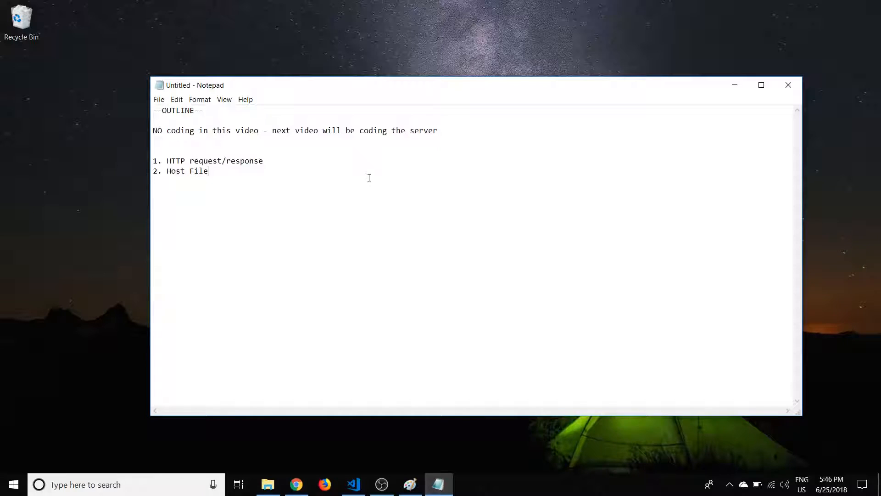
pyautogui.click(266, 161)
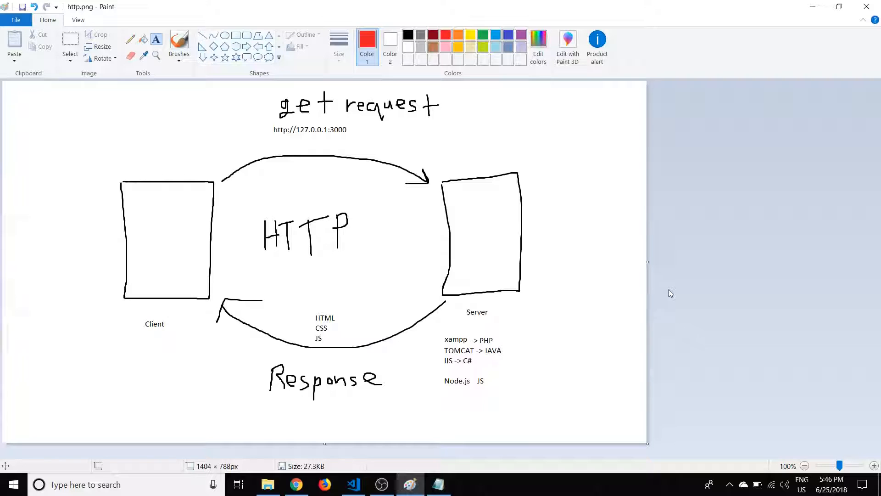
pyautogui.moveTo(592, 4)
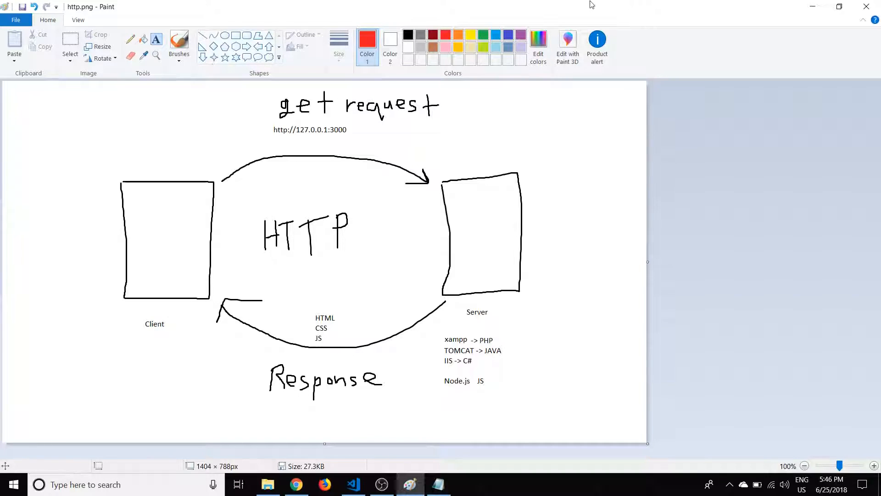
pyautogui.moveTo(462, 164)
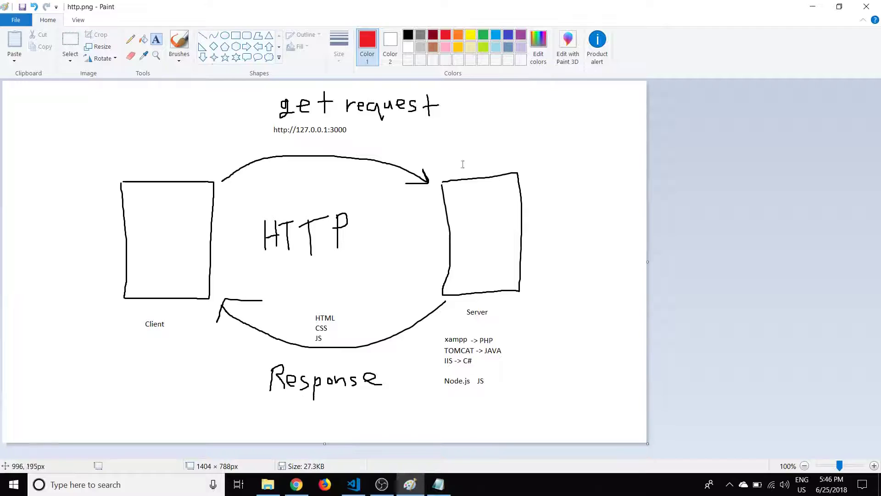
pyautogui.moveTo(483, 346)
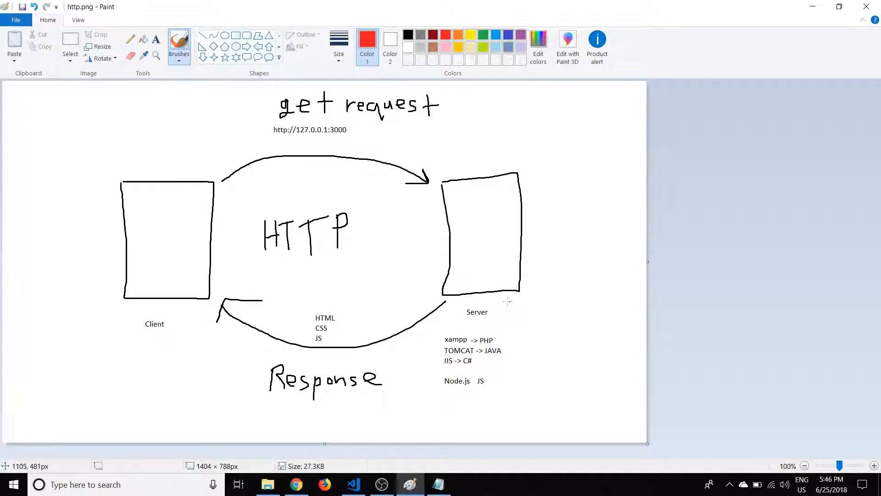
# Step: Circle the Server label and underline Node.js, JS and the other server technologies in red
pyautogui.moveTo(455, 303); pyautogui.dragTo(511, 319)
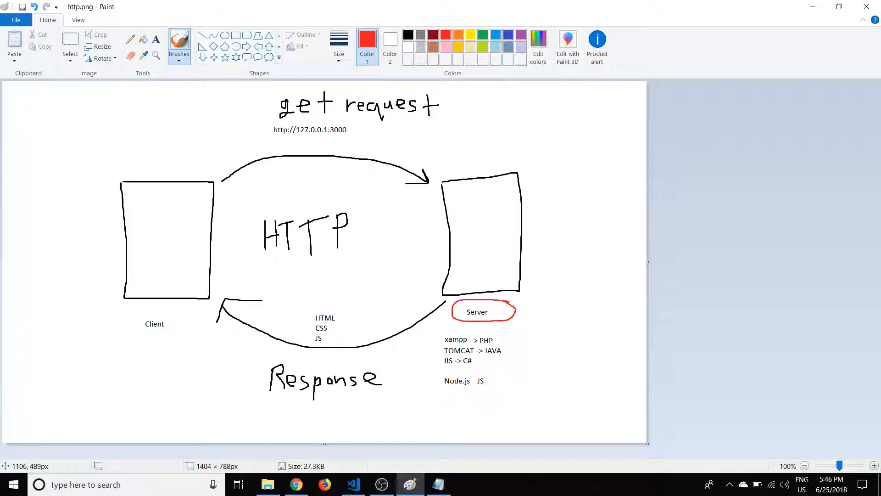
pyautogui.moveTo(435, 392)
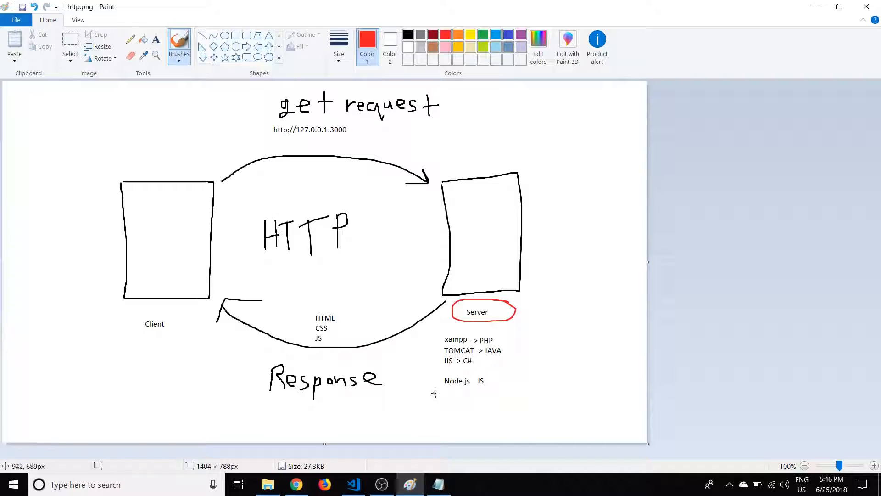
pyautogui.moveTo(434, 392); pyautogui.dragTo(498, 392)
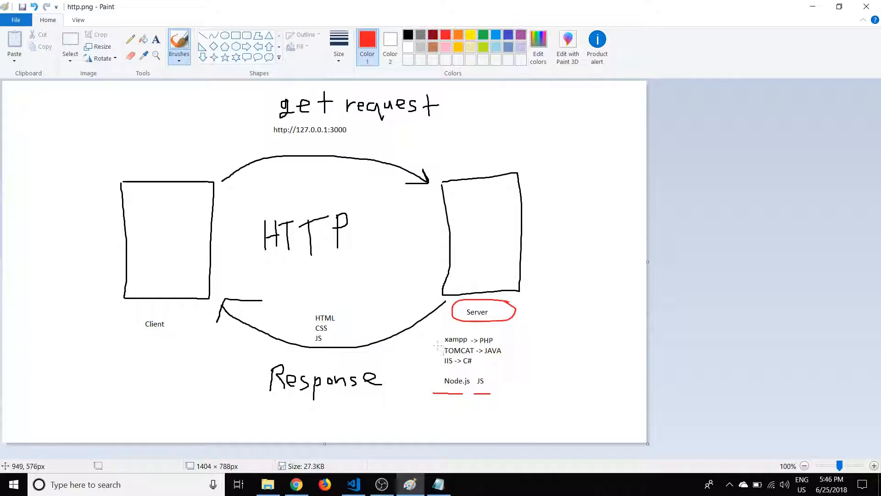
pyautogui.moveTo(435, 345); pyautogui.dragTo(500, 345)
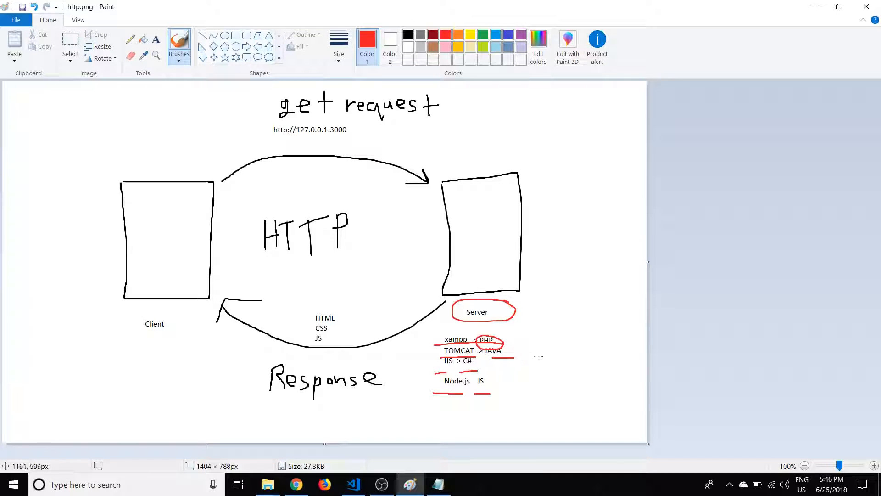
pyautogui.moveTo(629, 317)
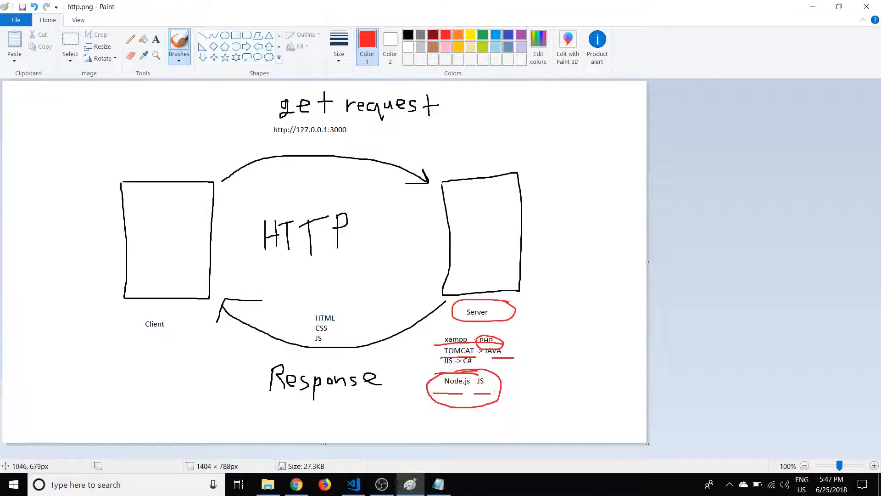
pyautogui.moveTo(471, 280)
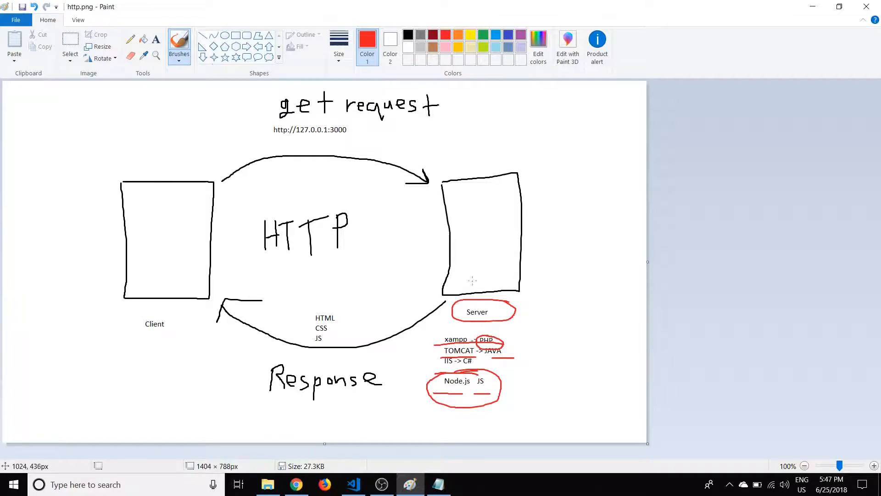
pyautogui.moveTo(482, 257)
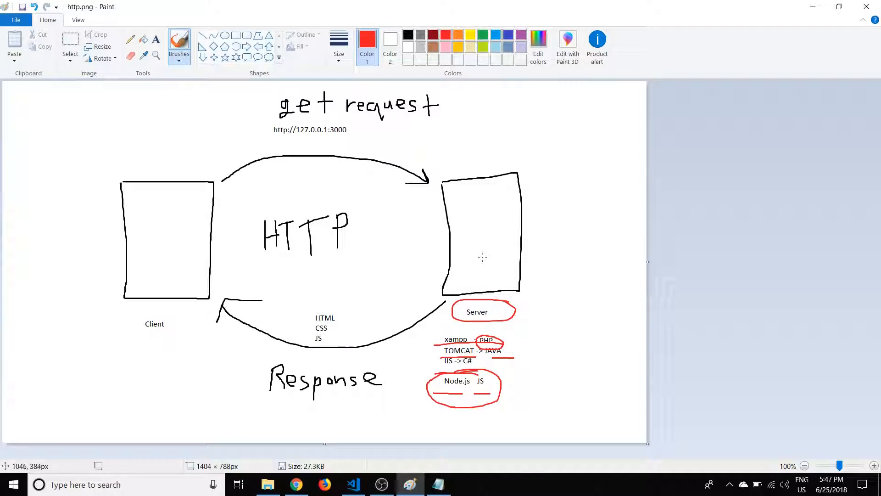
pyautogui.moveTo(232, 329)
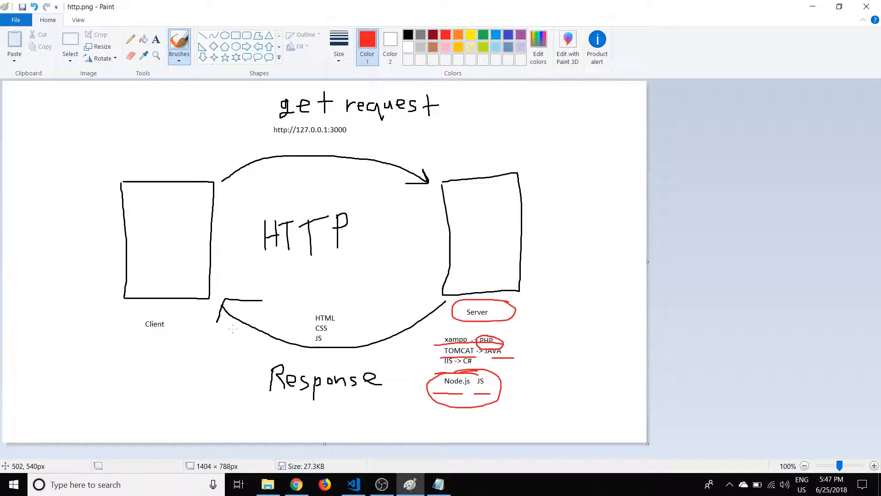
pyautogui.click(296, 484)
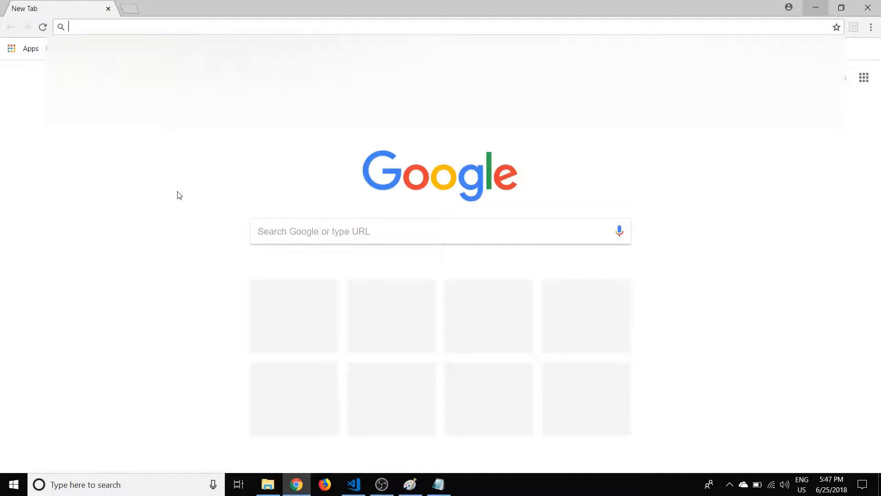
pyautogui.write('http://127.0.0.1:3000')
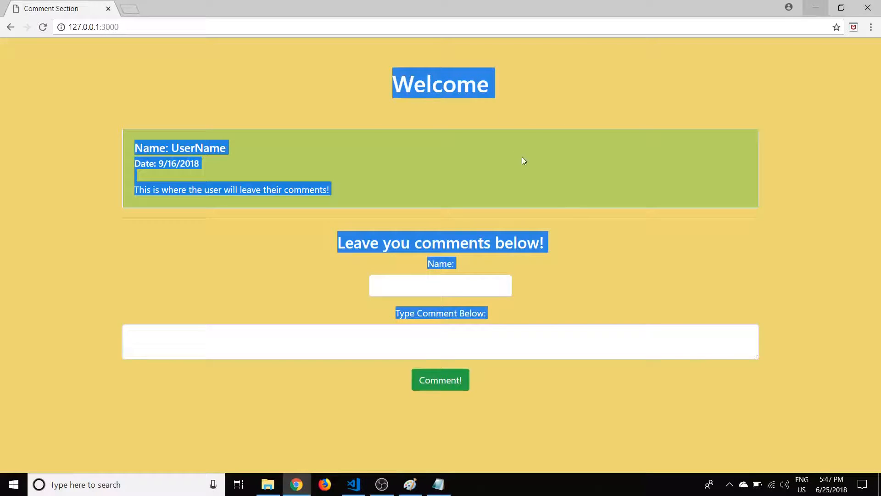
pyautogui.moveTo(340, 96)
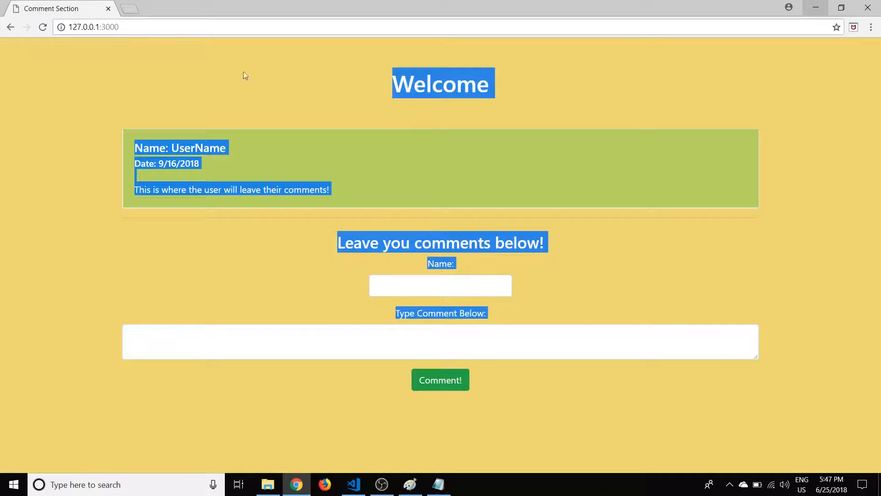
pyautogui.moveTo(123, 68)
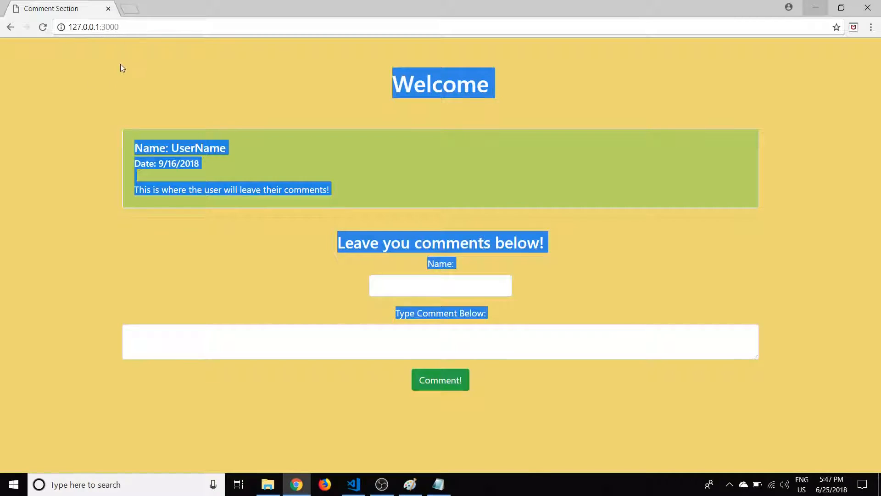
pyautogui.moveTo(91, 83)
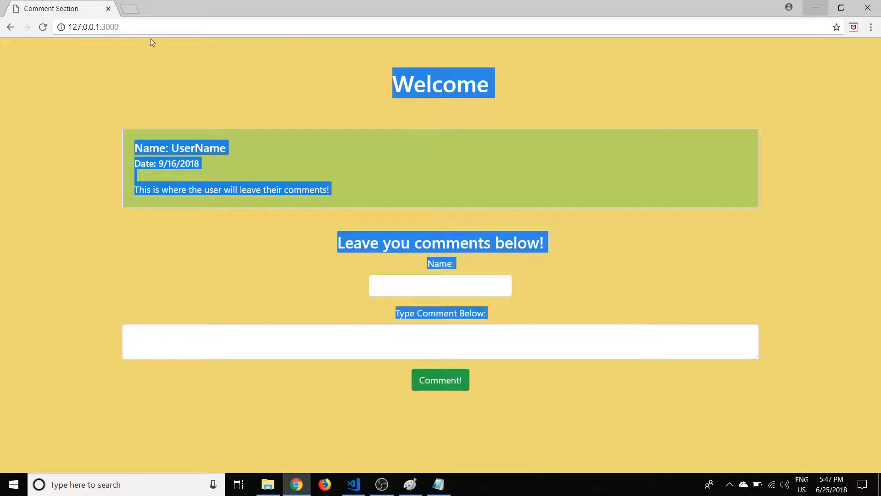
pyautogui.moveTo(313, 153)
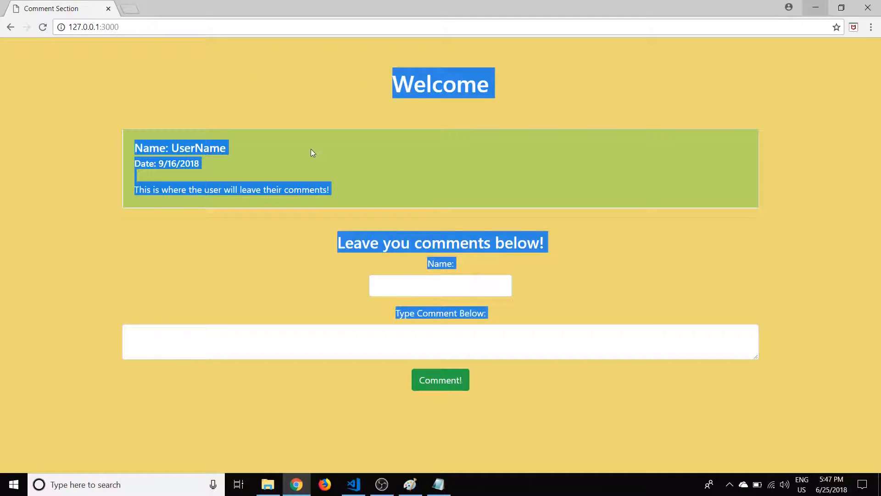
pyautogui.click(103, 26)
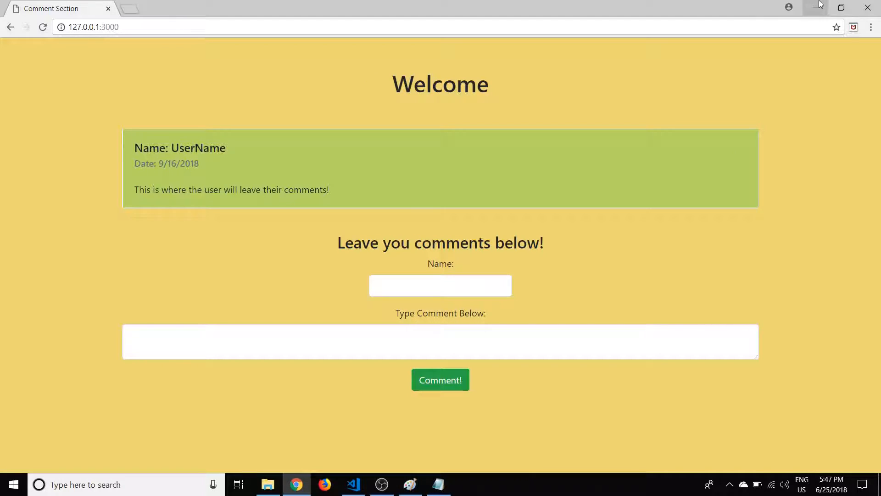
pyautogui.click(410, 484)
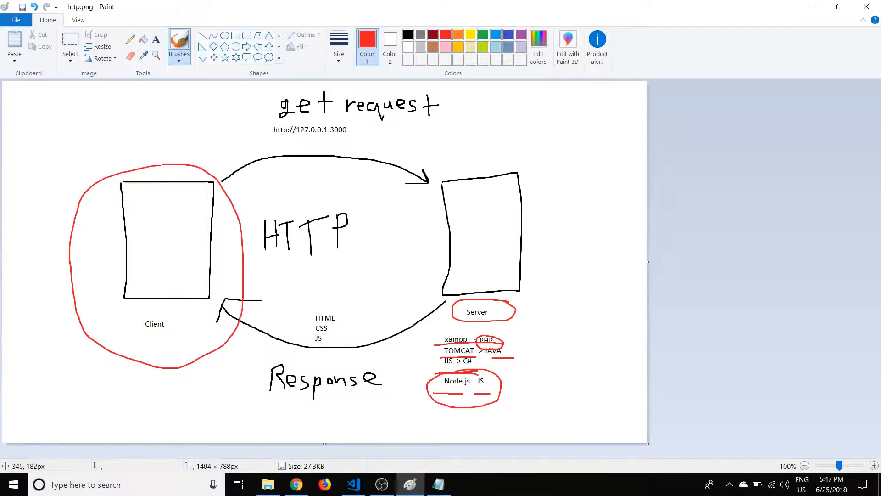
pyautogui.moveTo(261, 143); pyautogui.dragTo(354, 138)
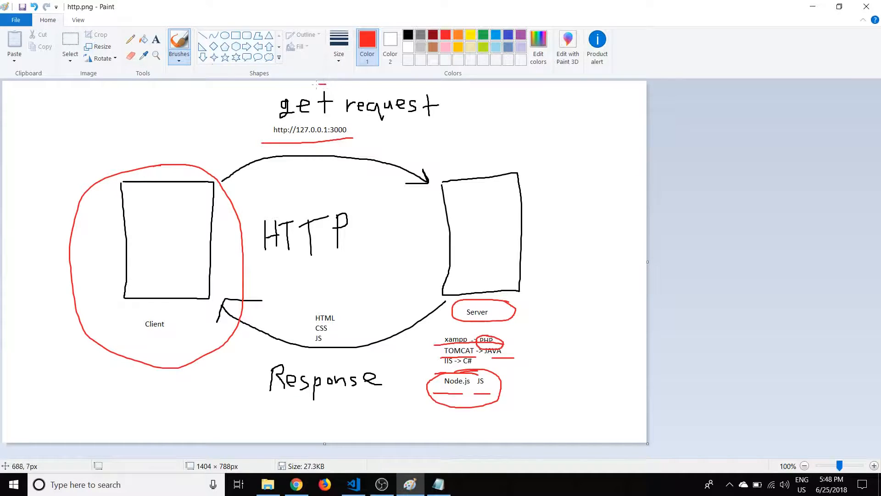
pyautogui.moveTo(258, 101); pyautogui.dragTo(456, 107)
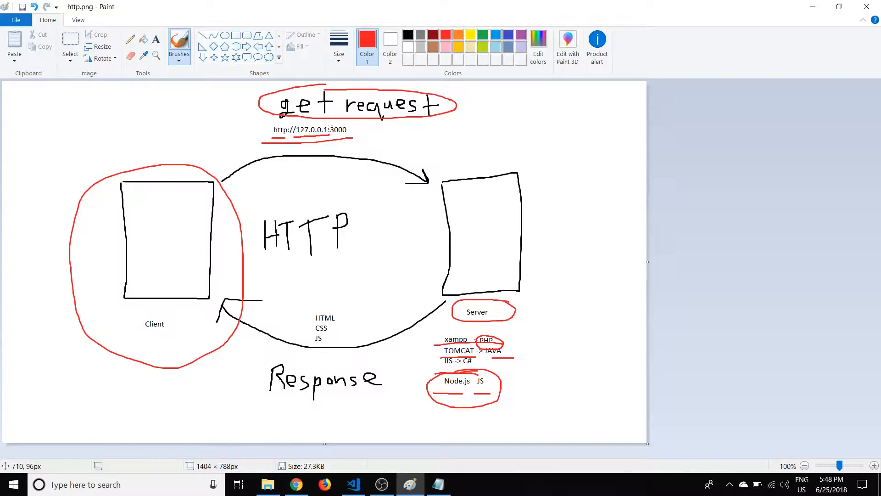
pyautogui.moveTo(301, 147)
pyautogui.write('httt')
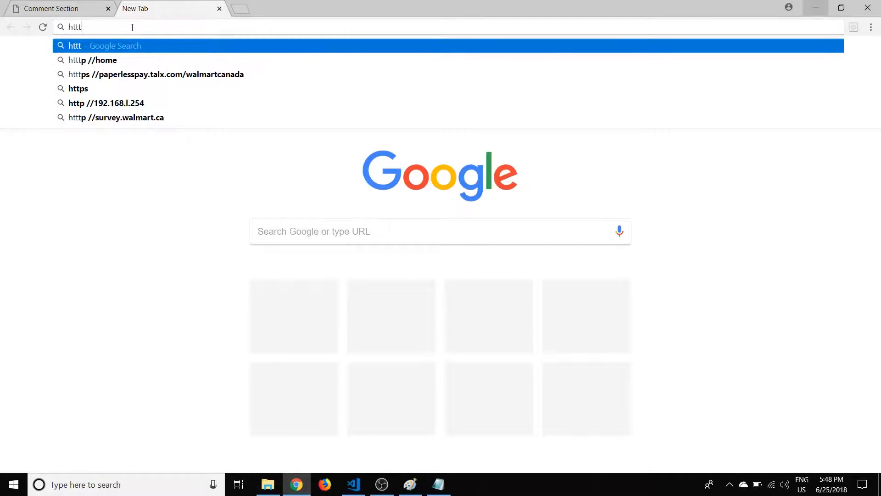
pyautogui.write('http:')
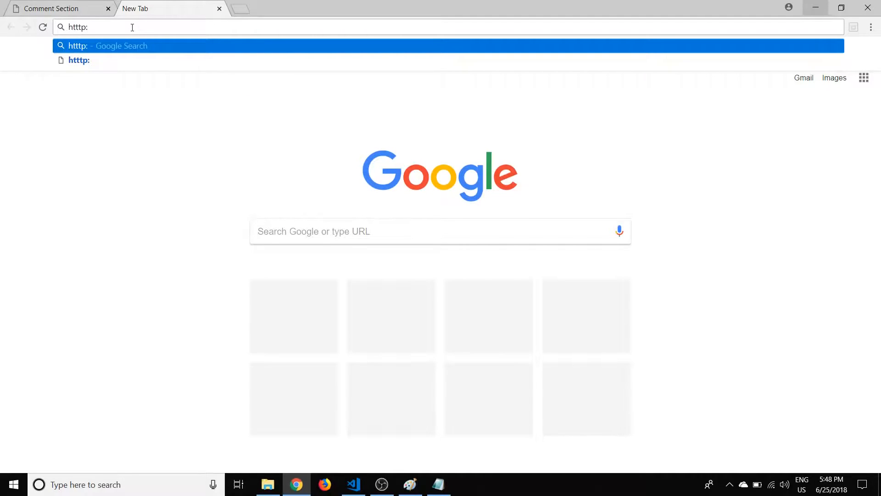
pyautogui.write('//localhost:')
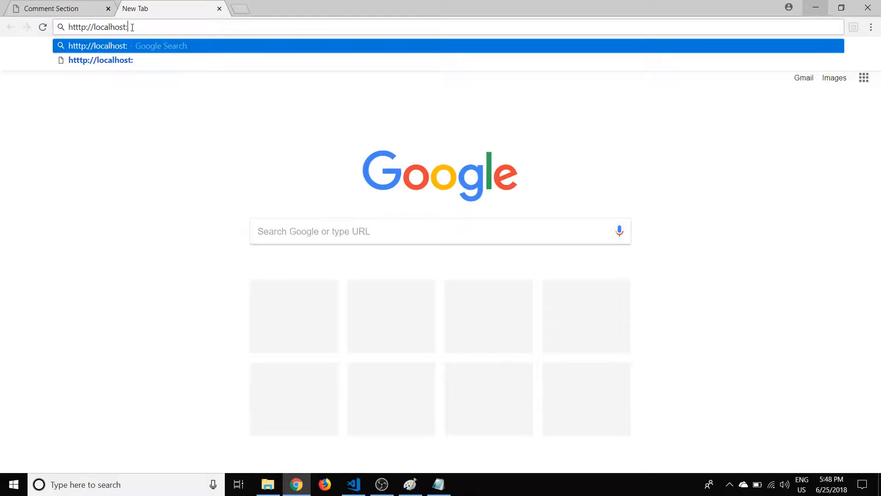
pyautogui.write('3000')
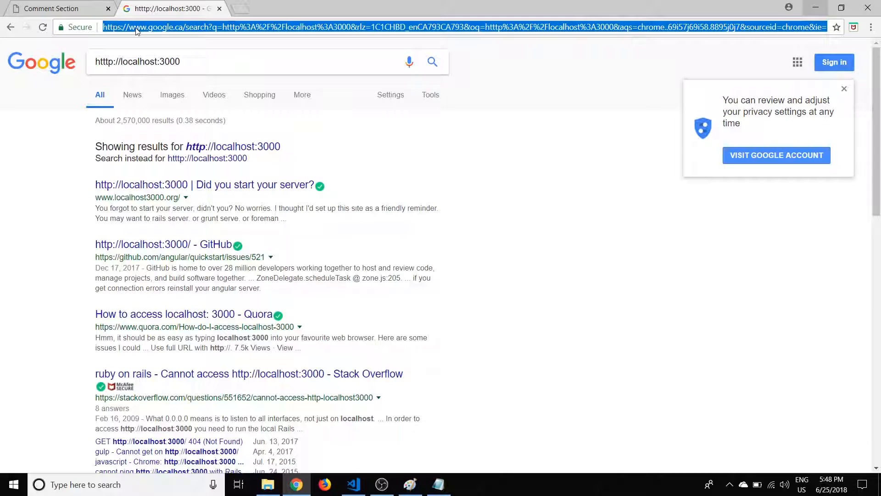
pyautogui.write('http://127.0.0.1:3000')
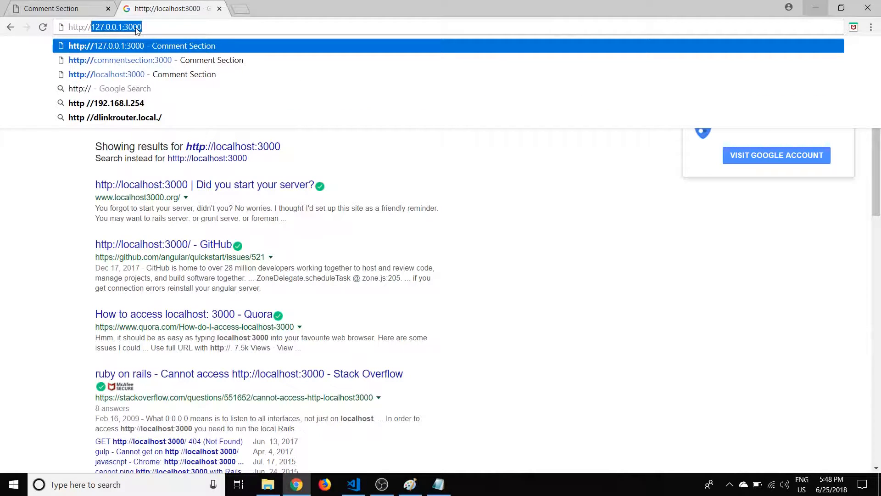
pyautogui.write('localhost:3000')
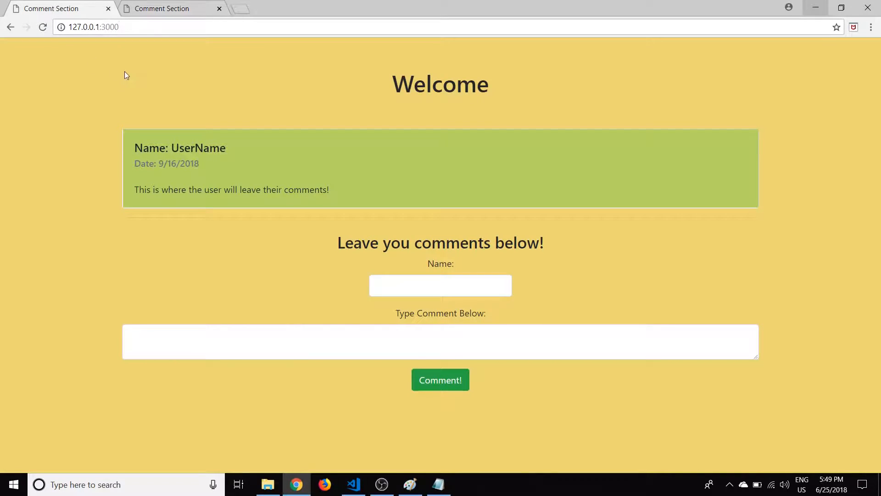
pyautogui.click(411, 484)
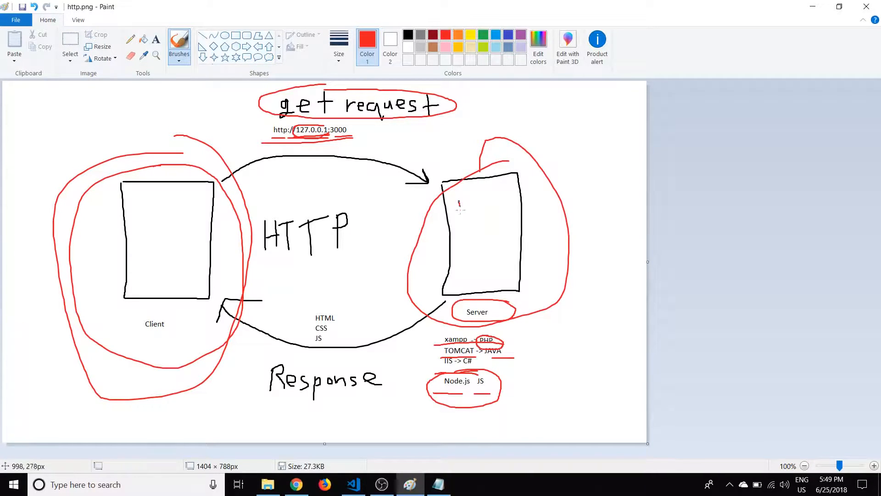
# Step: Write 127 inside the server box and underline HTML, CSS and JS in red
pyautogui.moveTo(455, 205); pyautogui.dragTo(500, 208)
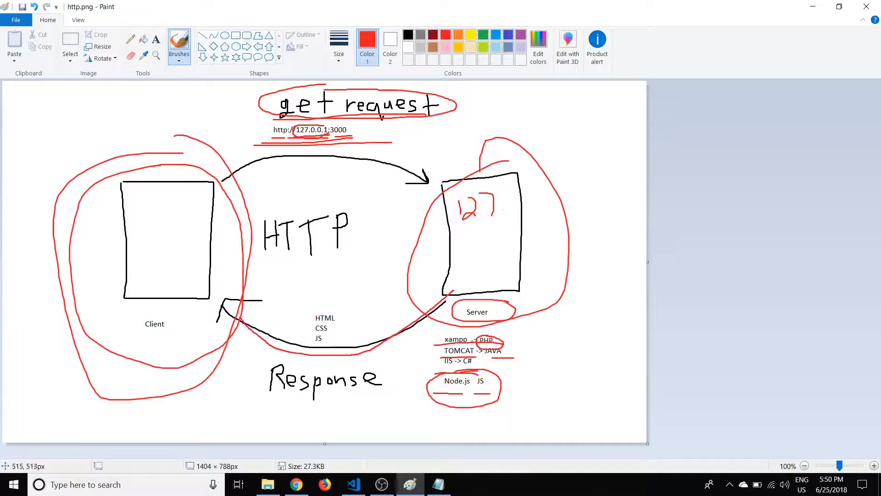
pyautogui.moveTo(311, 332); pyautogui.dragTo(333, 333)
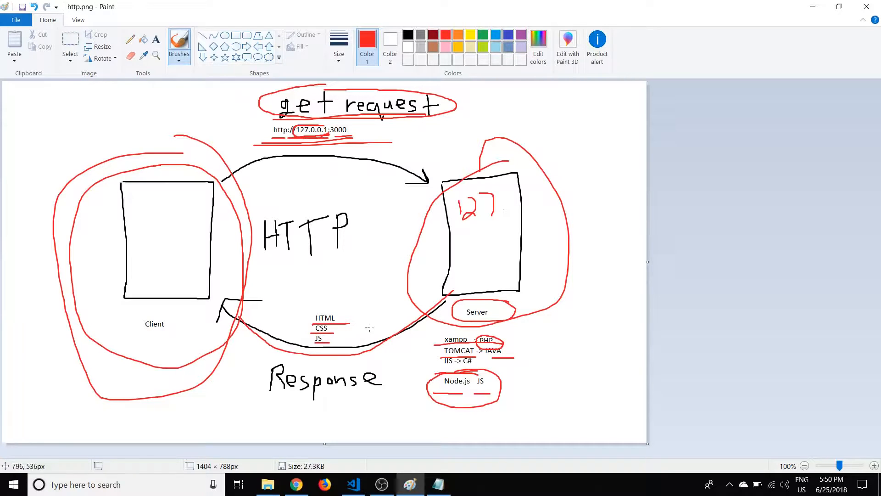
pyautogui.moveTo(491, 241)
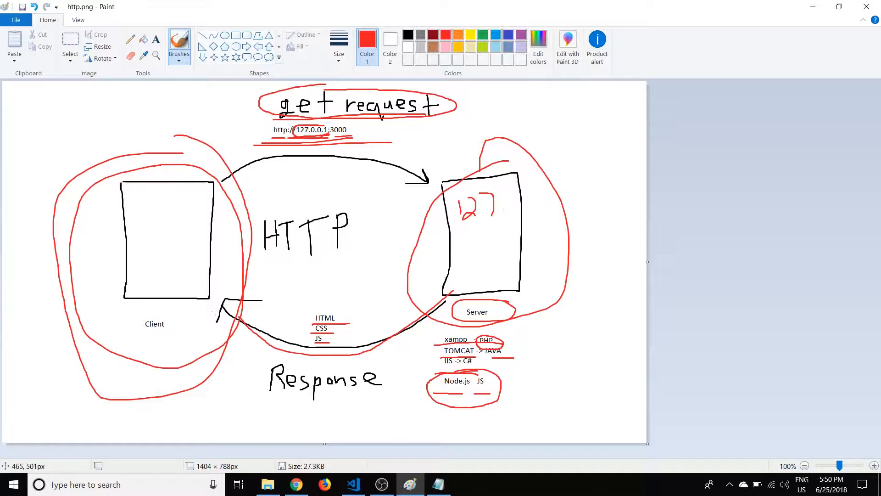
pyautogui.moveTo(352, 356)
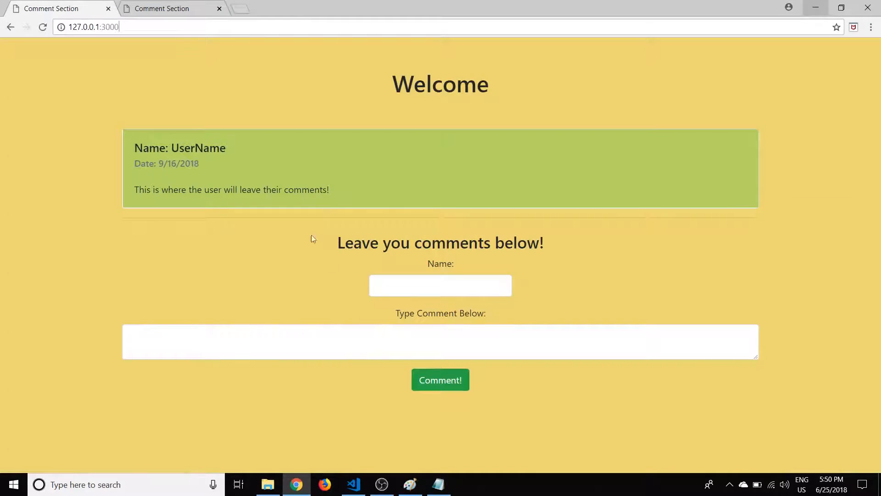
# Step: View the Comment Section page's HTML source, compare it with the localhost:3000 tab, then close it
pyautogui.rightClick(313, 238)
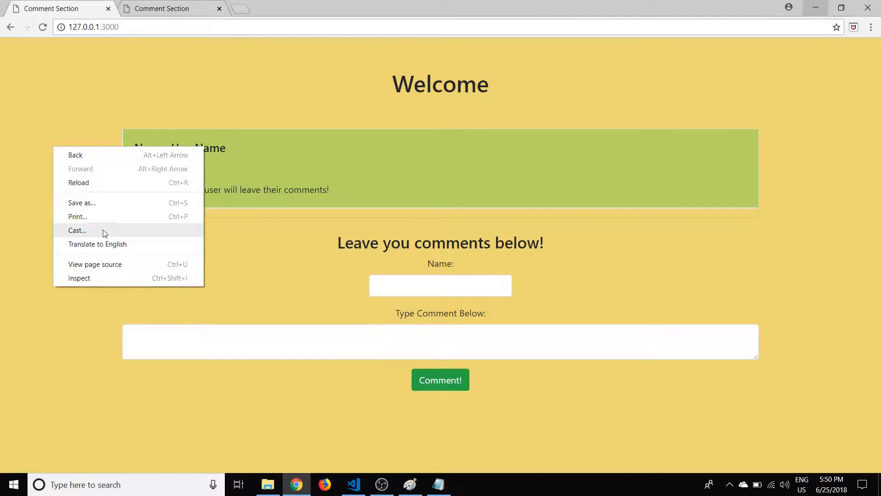
pyautogui.click(95, 264)
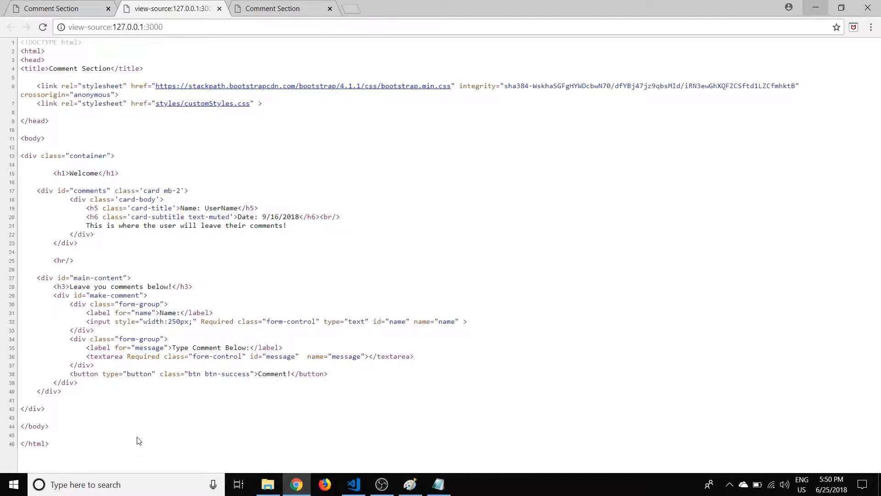
pyautogui.click(162, 27)
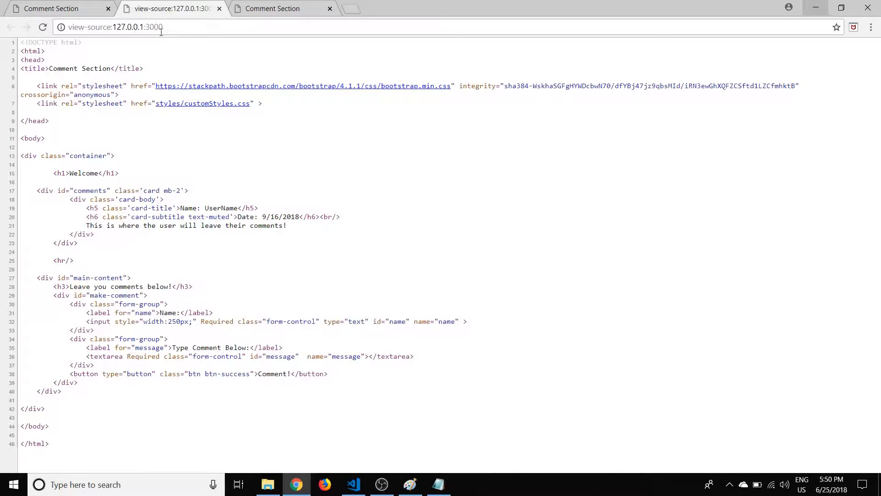
pyautogui.click(272, 8)
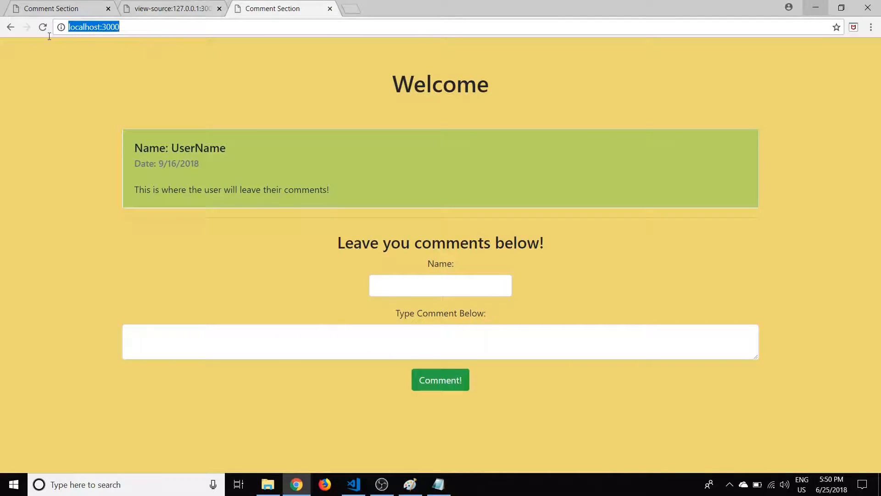
pyautogui.click(169, 8)
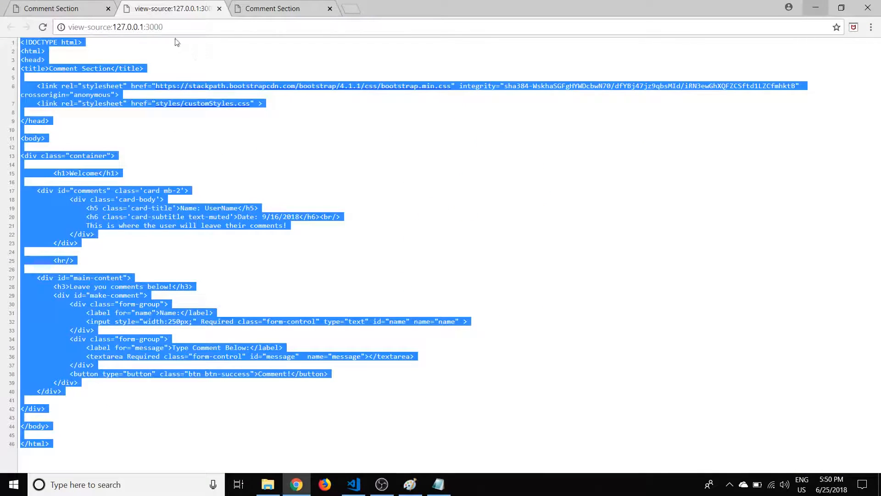
pyautogui.click(271, 9)
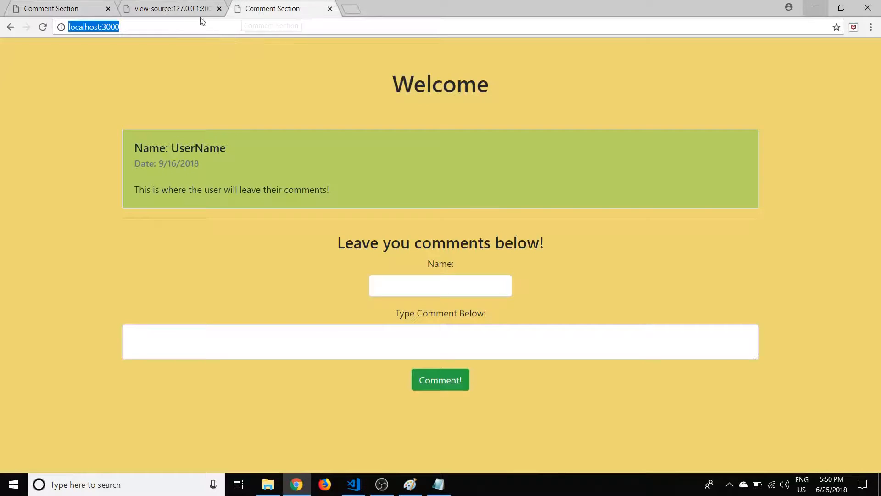
pyautogui.click(164, 8)
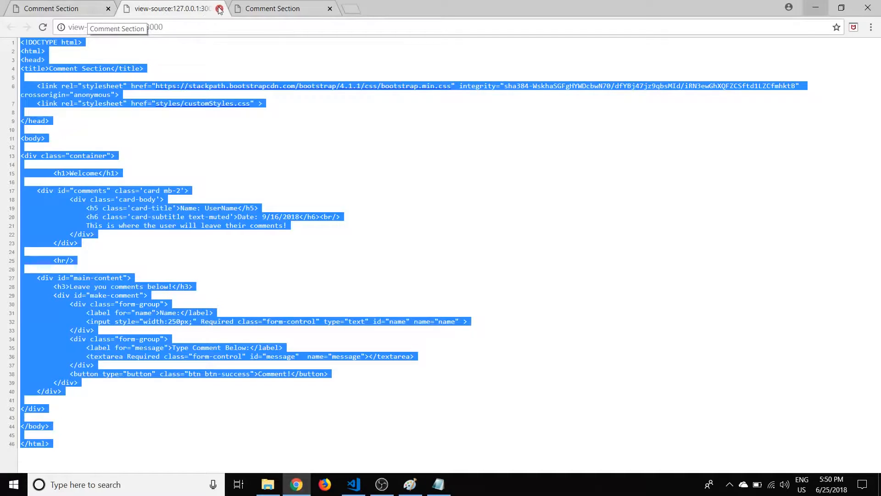
pyautogui.click(219, 9)
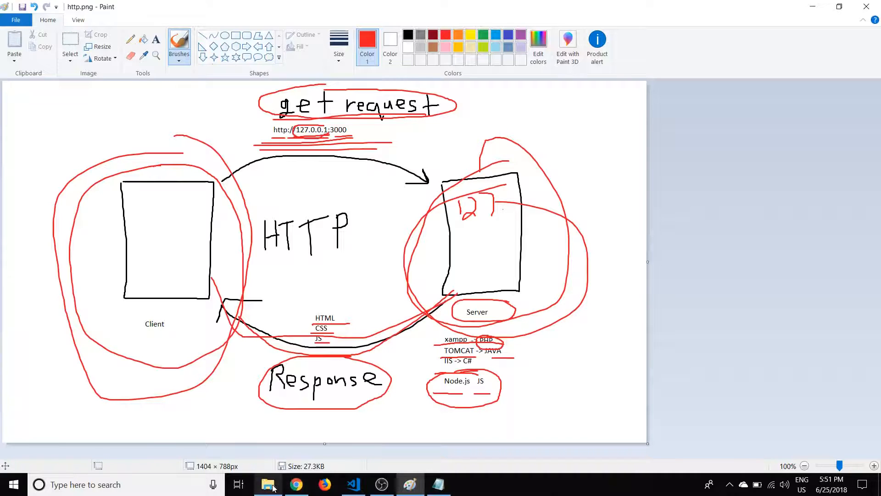
# Step: Browse from This PC to C:\Windows\System32\drivers\etc and select the hosts file
pyautogui.click(269, 484)
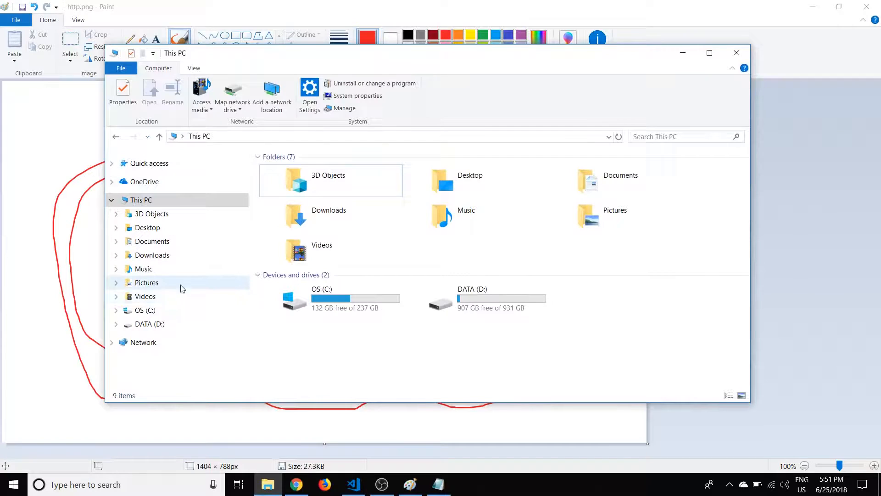
pyautogui.moveTo(268, 485)
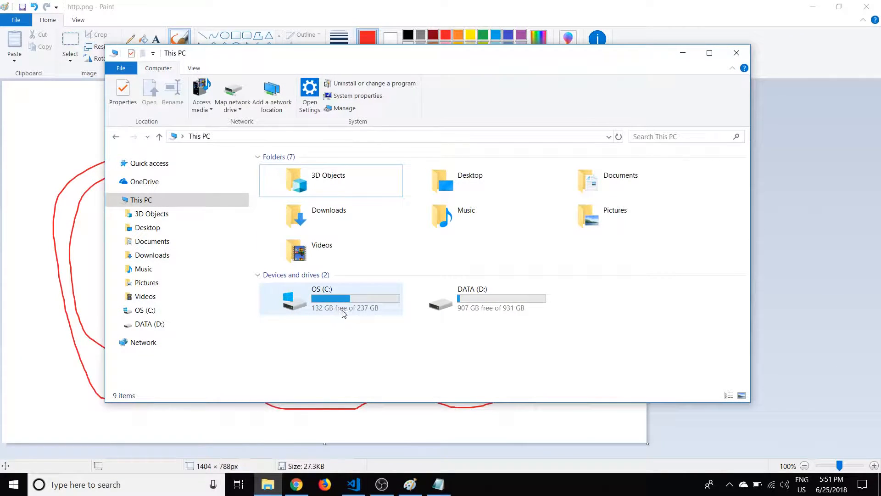
pyautogui.doubleClick(331, 298)
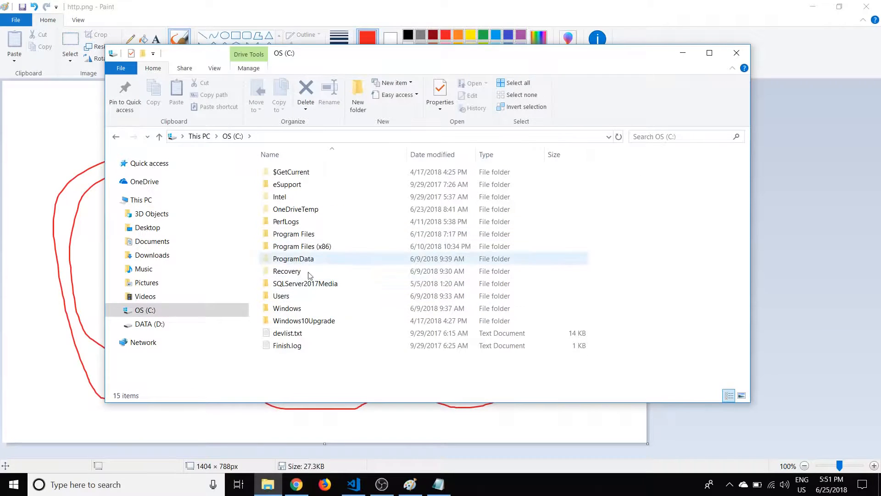
pyautogui.doubleClick(287, 308)
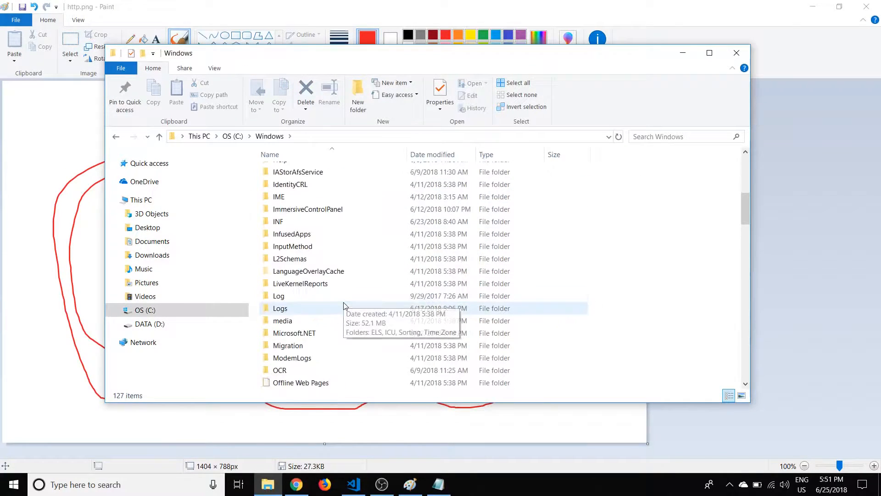
pyautogui.scroll(-3)
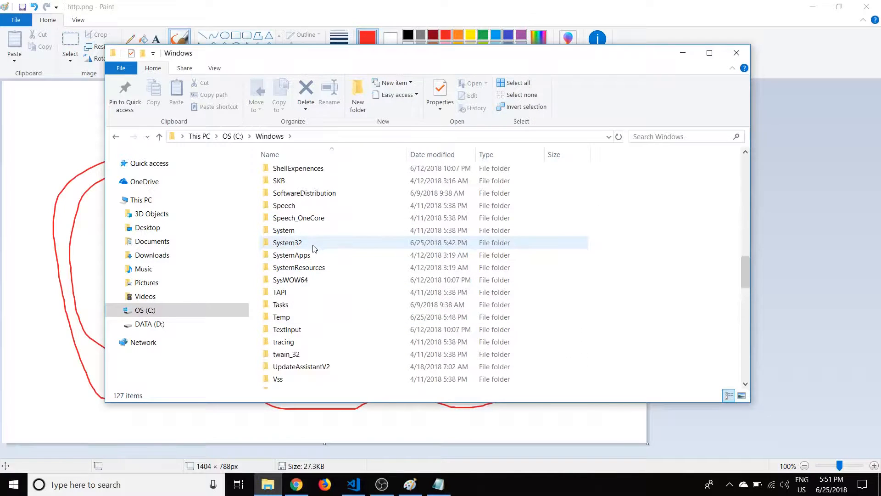
pyautogui.doubleClick(287, 242)
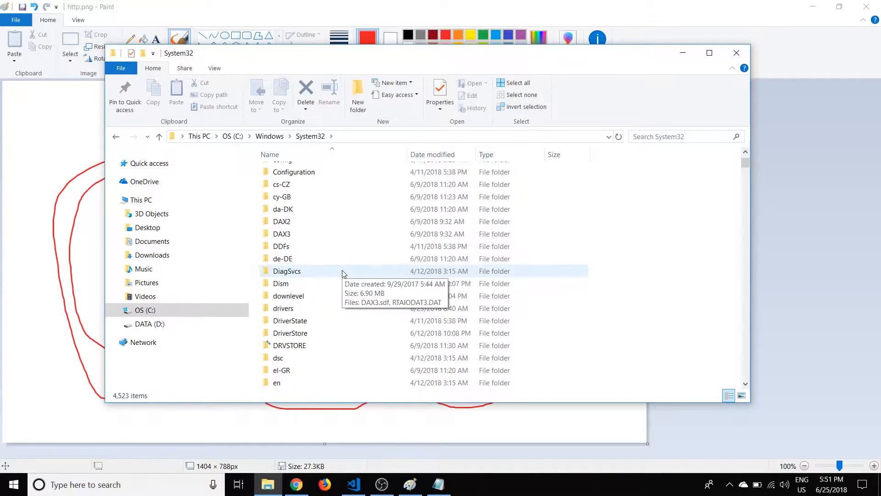
pyautogui.doubleClick(283, 308)
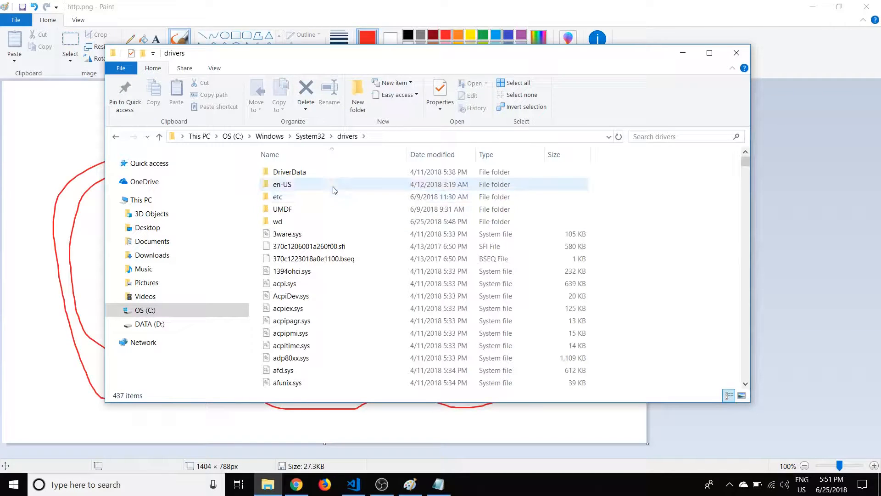
pyautogui.doubleClick(277, 196)
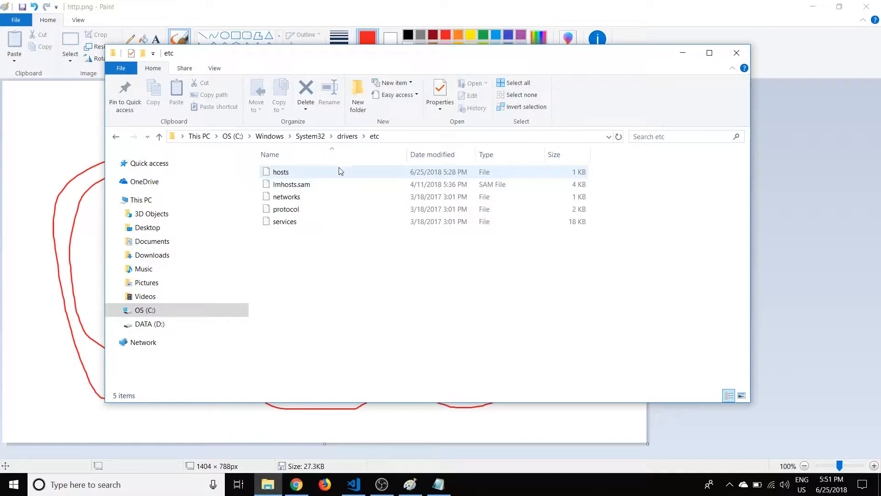
pyautogui.click(282, 172)
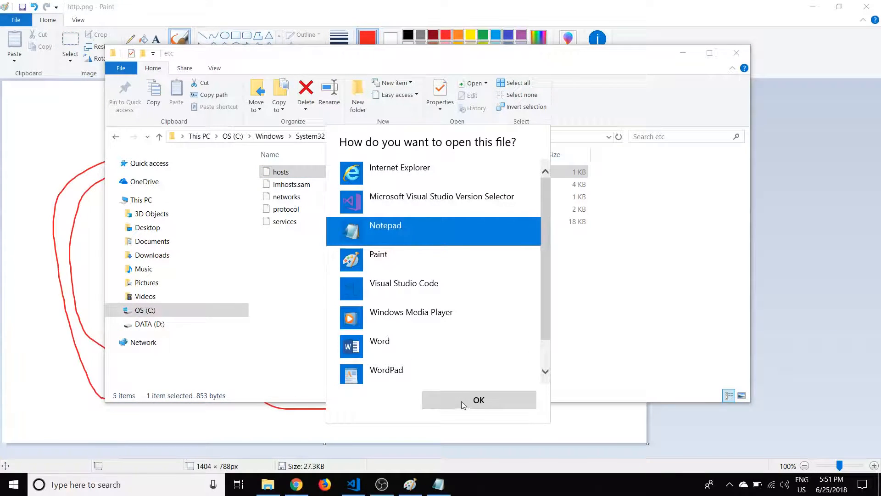
# Step: Launch Notepad from a 'notepad' Start search and bring up its Open dialog
pyautogui.click(479, 400)
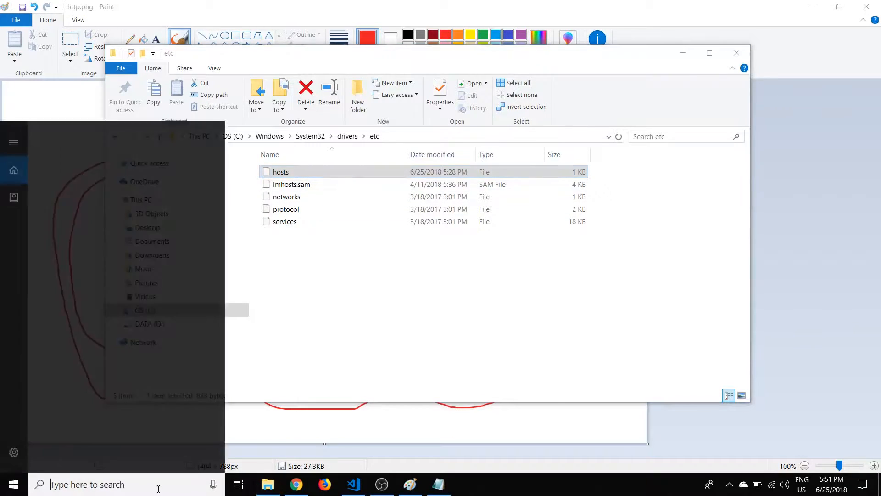
pyautogui.write('notepad')
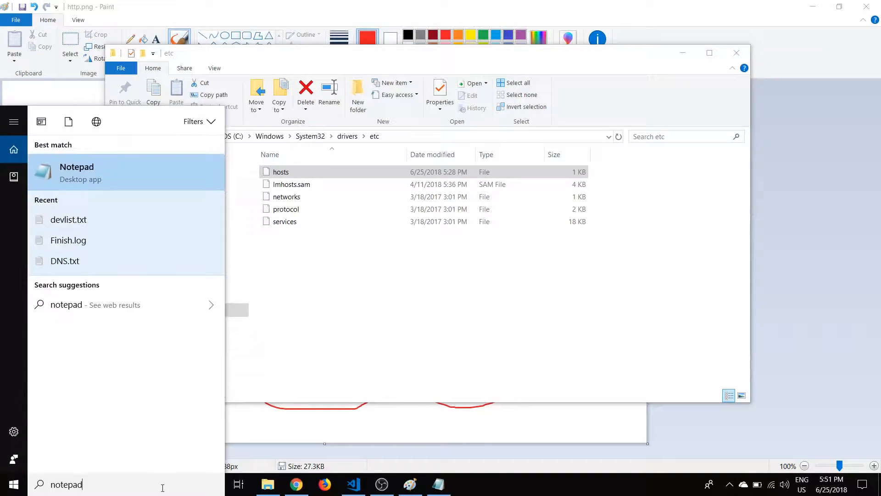
pyautogui.rightClick(76, 172)
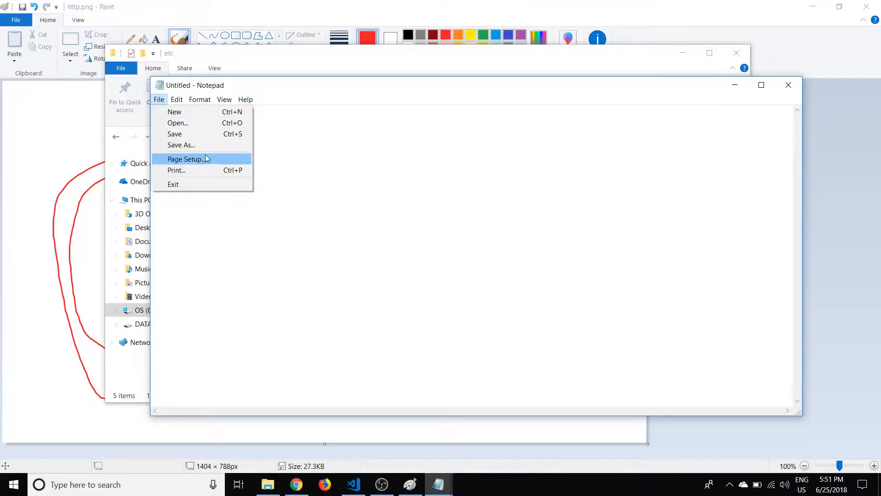
pyautogui.moveTo(165, 99)
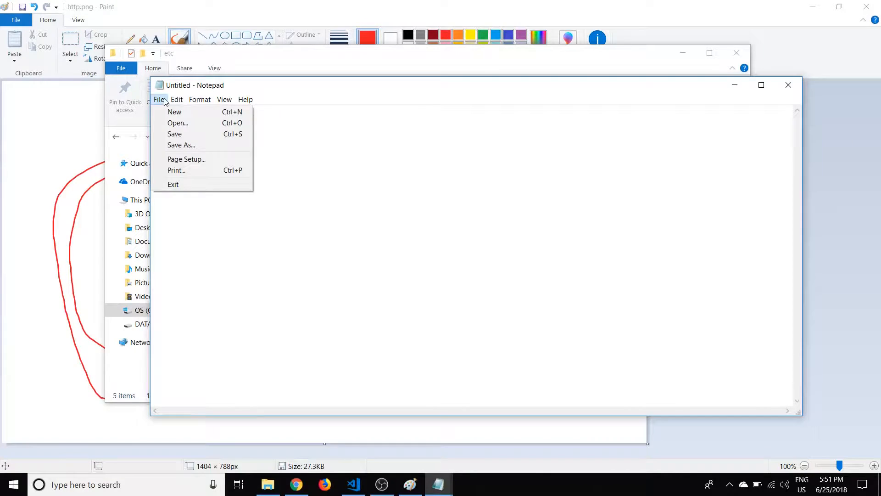
pyautogui.moveTo(177, 125)
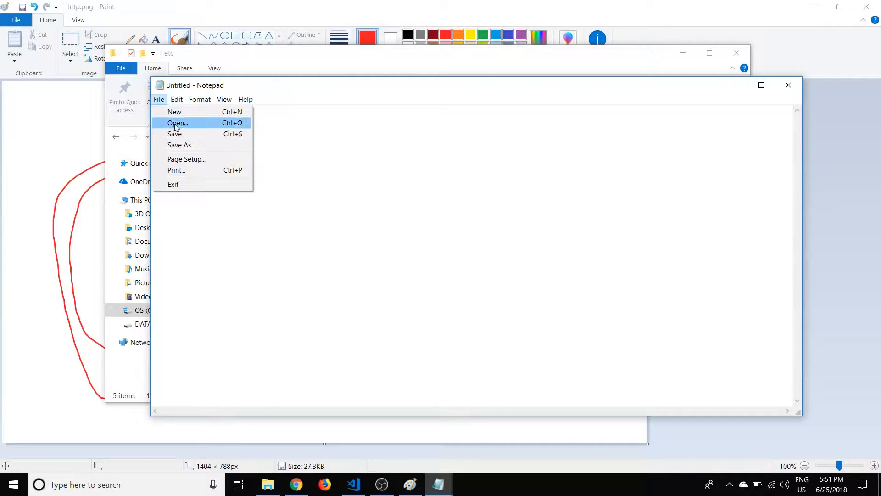
pyautogui.click(176, 123)
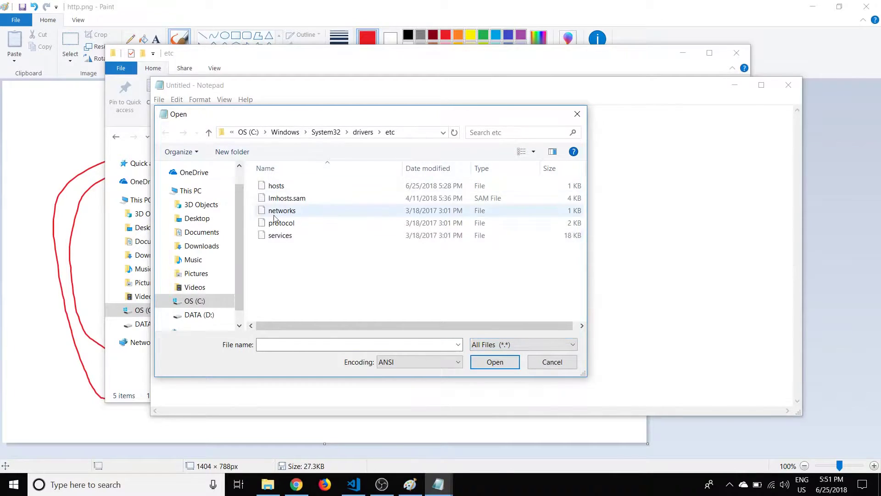
# Step: Load hosts in Notepad and select the localhost name and 127.0.0.1 address on the last line
pyautogui.doubleClick(277, 186)
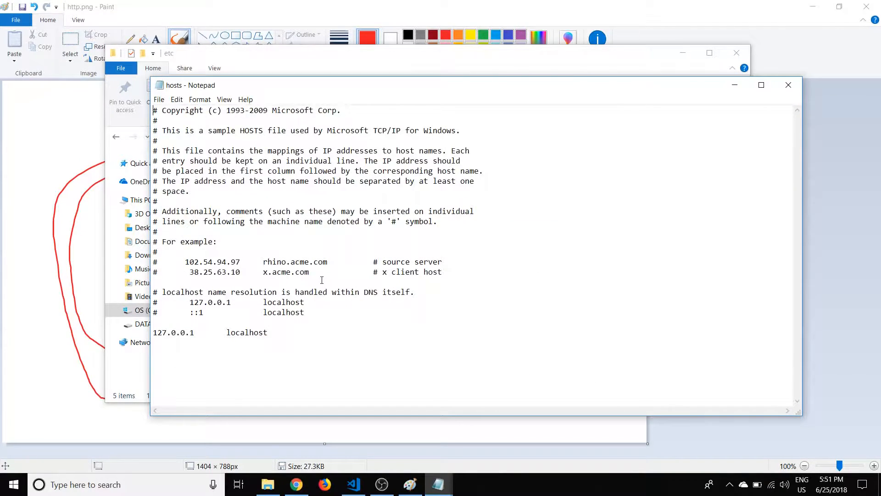
pyautogui.moveTo(375, 283)
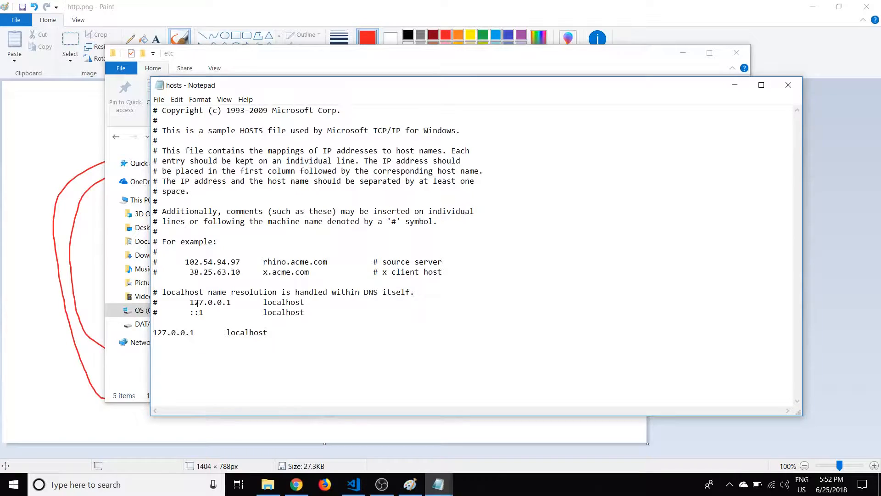
pyautogui.moveTo(358, 299)
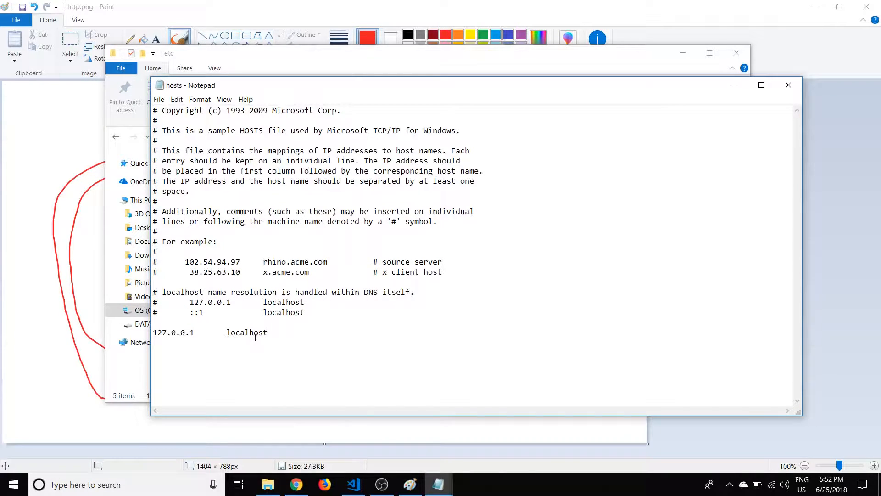
pyautogui.doubleClick(247, 332)
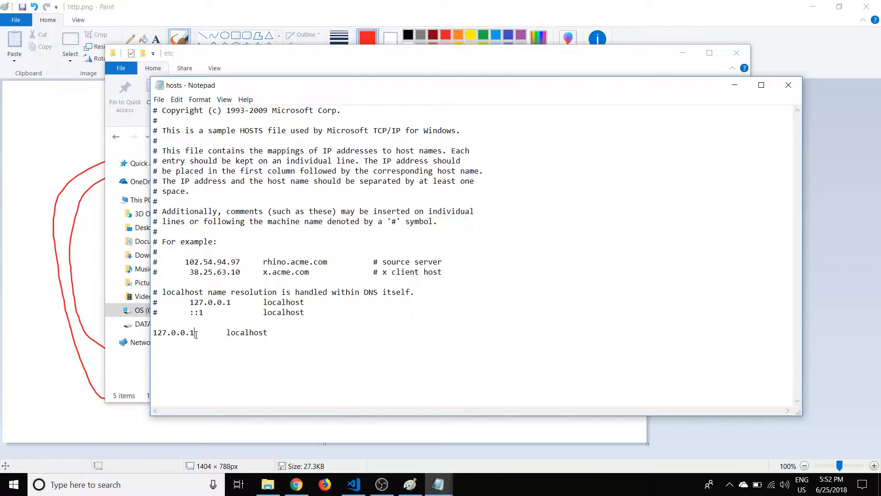
pyautogui.doubleClick(173, 332)
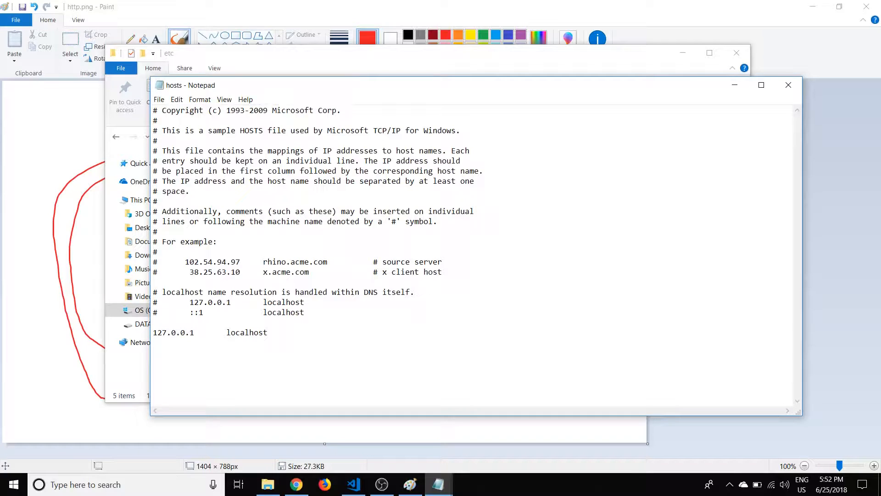
# Step: Type a 127.0.0.1 commentsection line below localhost and select the new name to check it
pyautogui.write('127.')
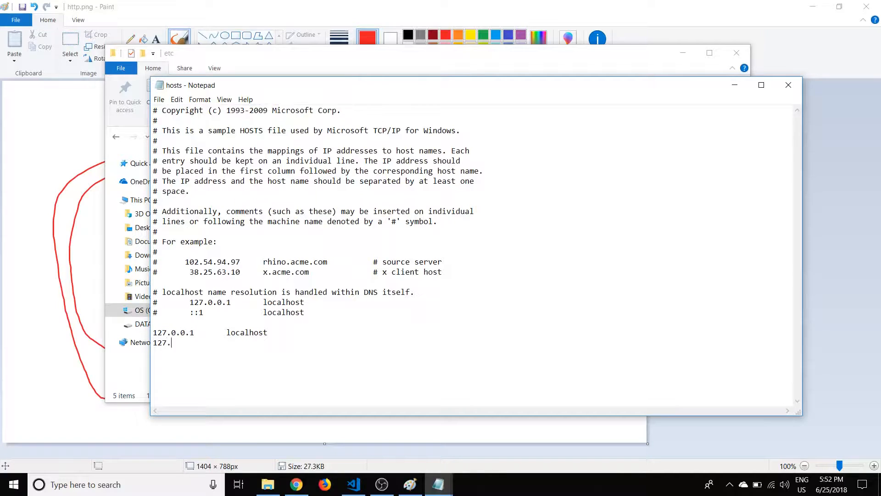
pyautogui.write('0.0.1')
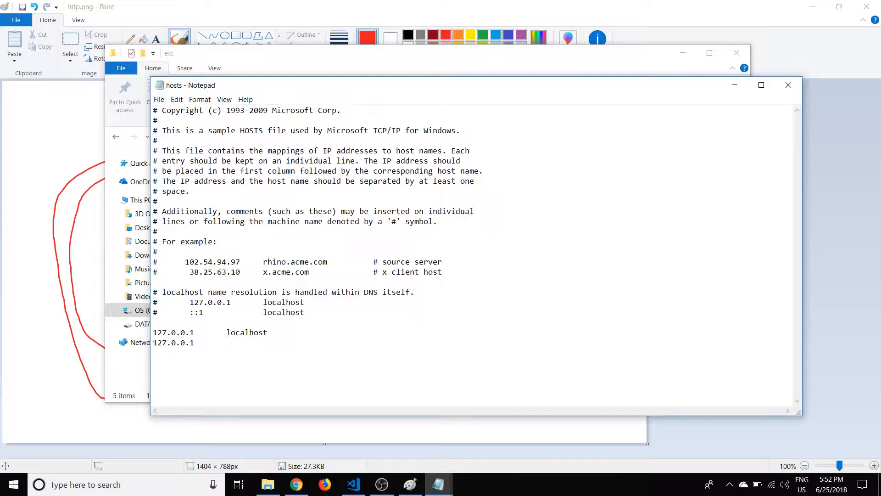
pyautogui.write('comentsection')
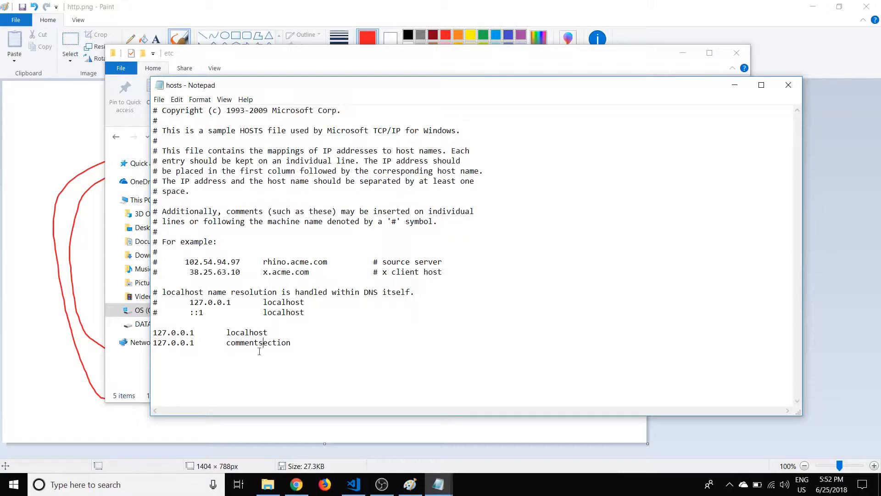
pyautogui.doubleClick(286, 343)
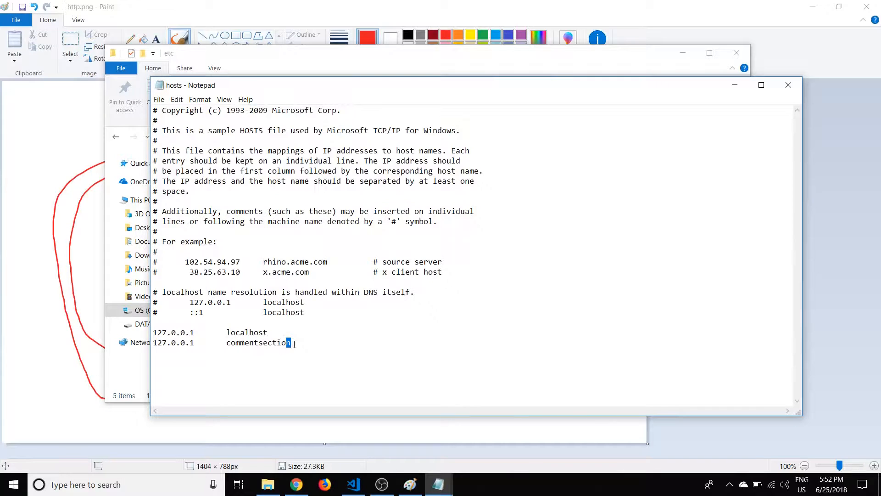
pyautogui.doubleClick(258, 342)
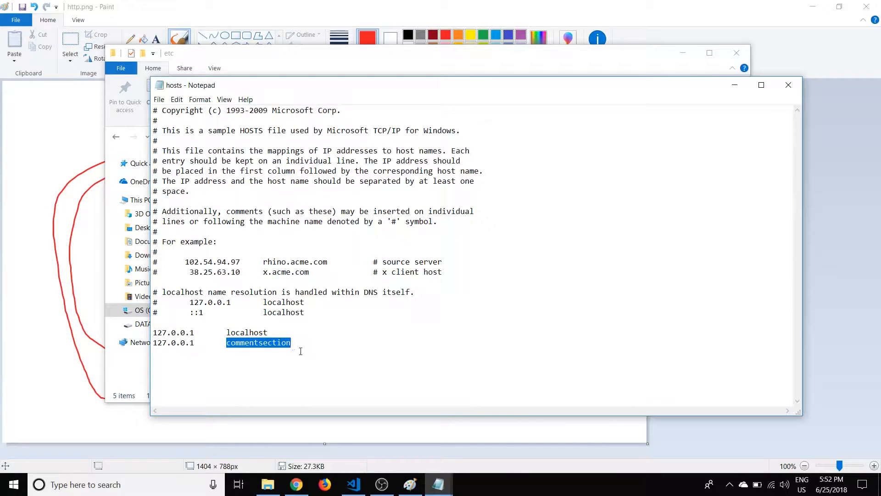
pyautogui.click(158, 99)
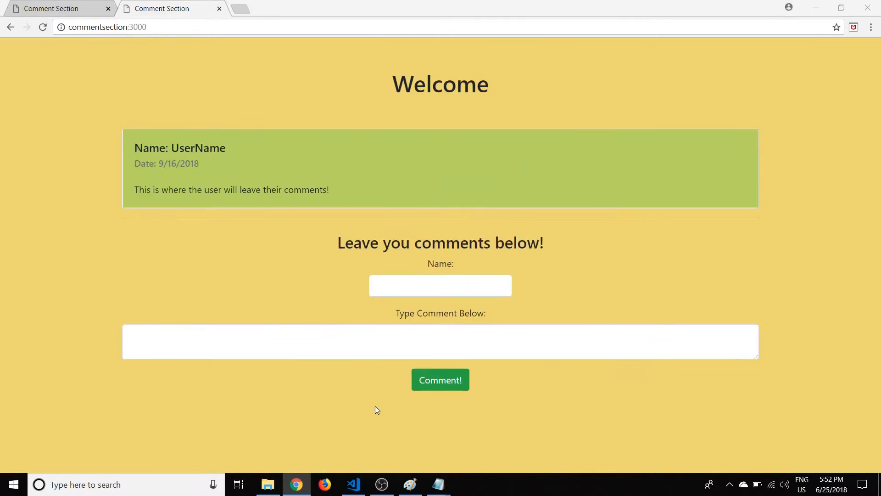
pyautogui.moveTo(439, 484)
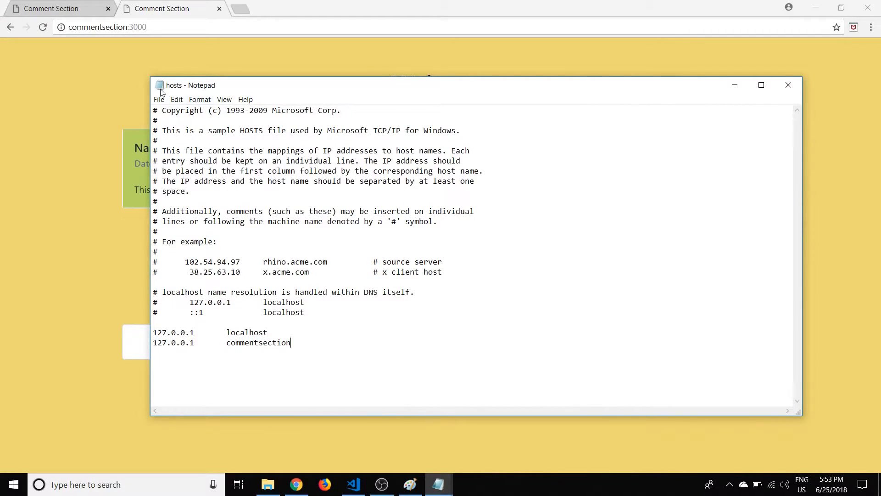
# Step: Select the 'commentsection' host name in the hosts entry to compare with the commentsection:3000 URL
pyautogui.doubleClick(274, 342)
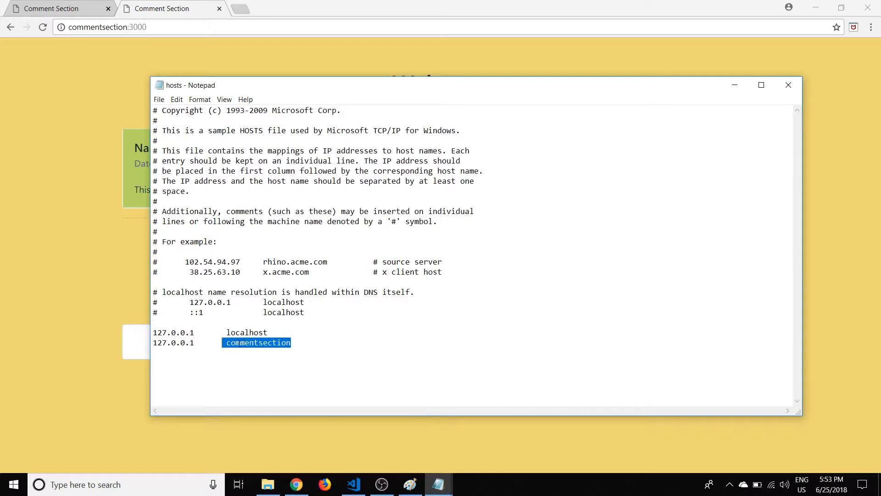
pyautogui.doubleClick(174, 342)
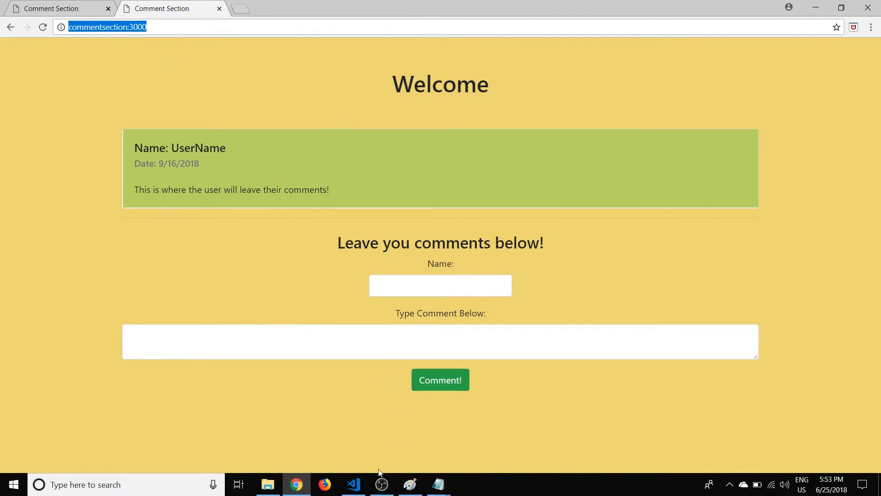
pyautogui.moveTo(452, 485)
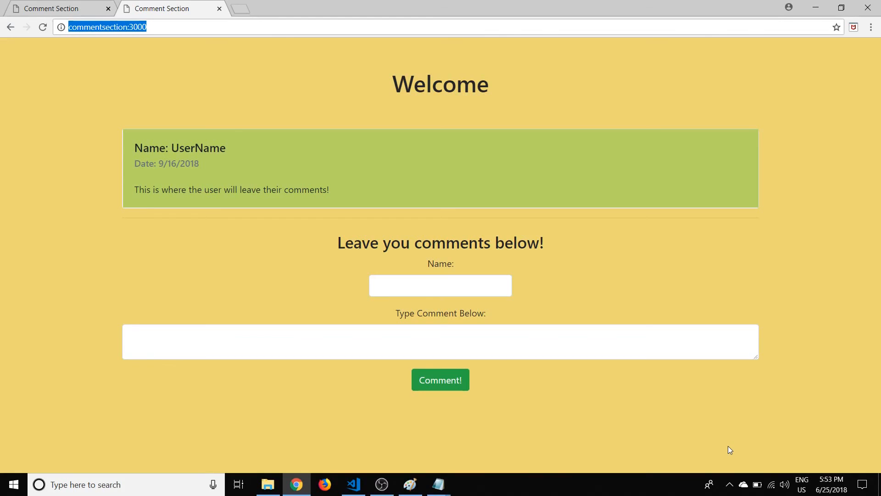
pyautogui.moveTo(715, 451)
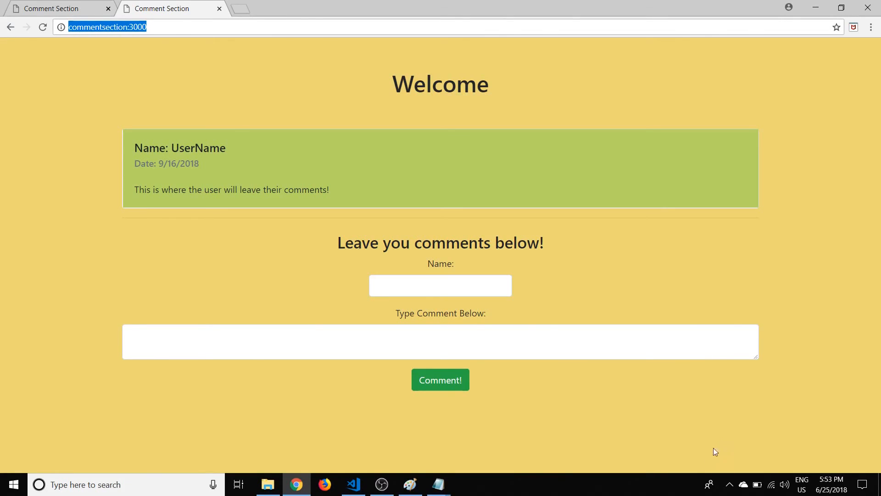